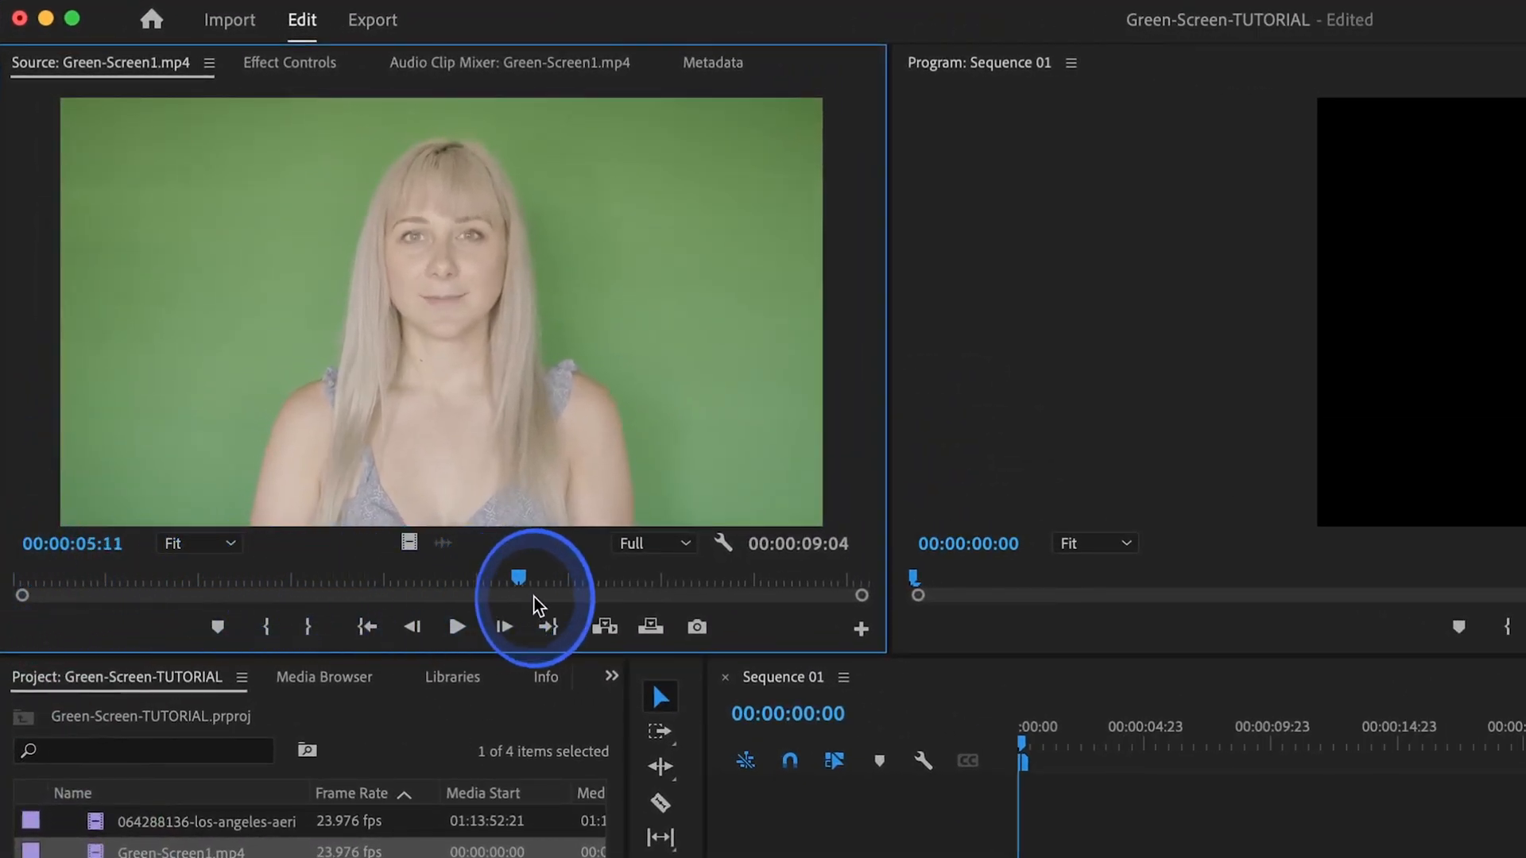
Place Green-Screen1.mp4 at the timeline start and show the Video Effects category in the Effects panel
{"action": "left_click_drag", "start_coordinate": [518, 577], "coordinate": [786, 577]}
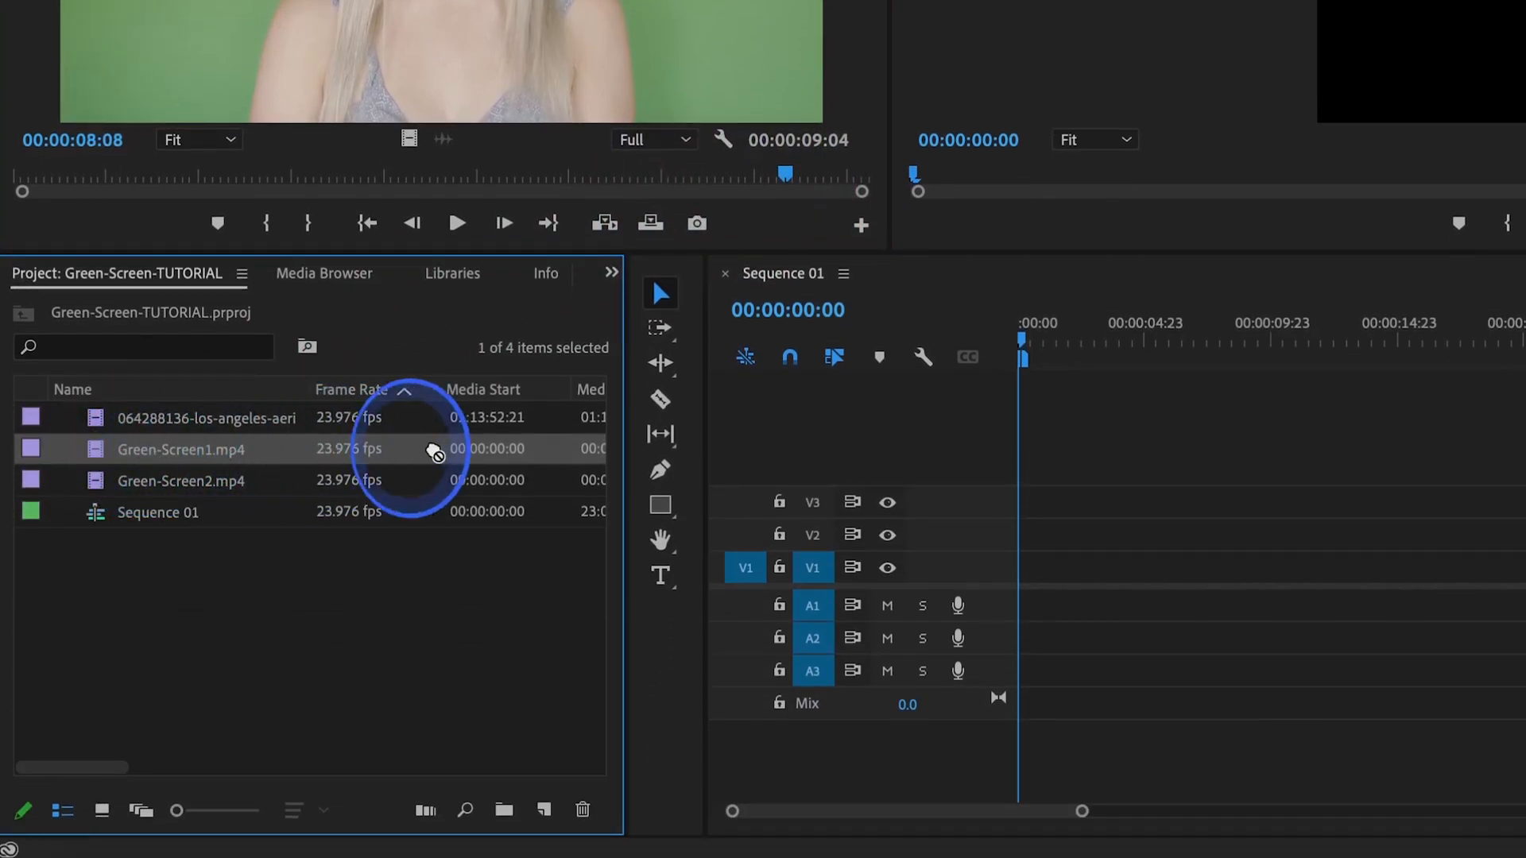
{"action": "left_click_drag", "start_coordinate": [180, 448], "coordinate": [1134, 568]}
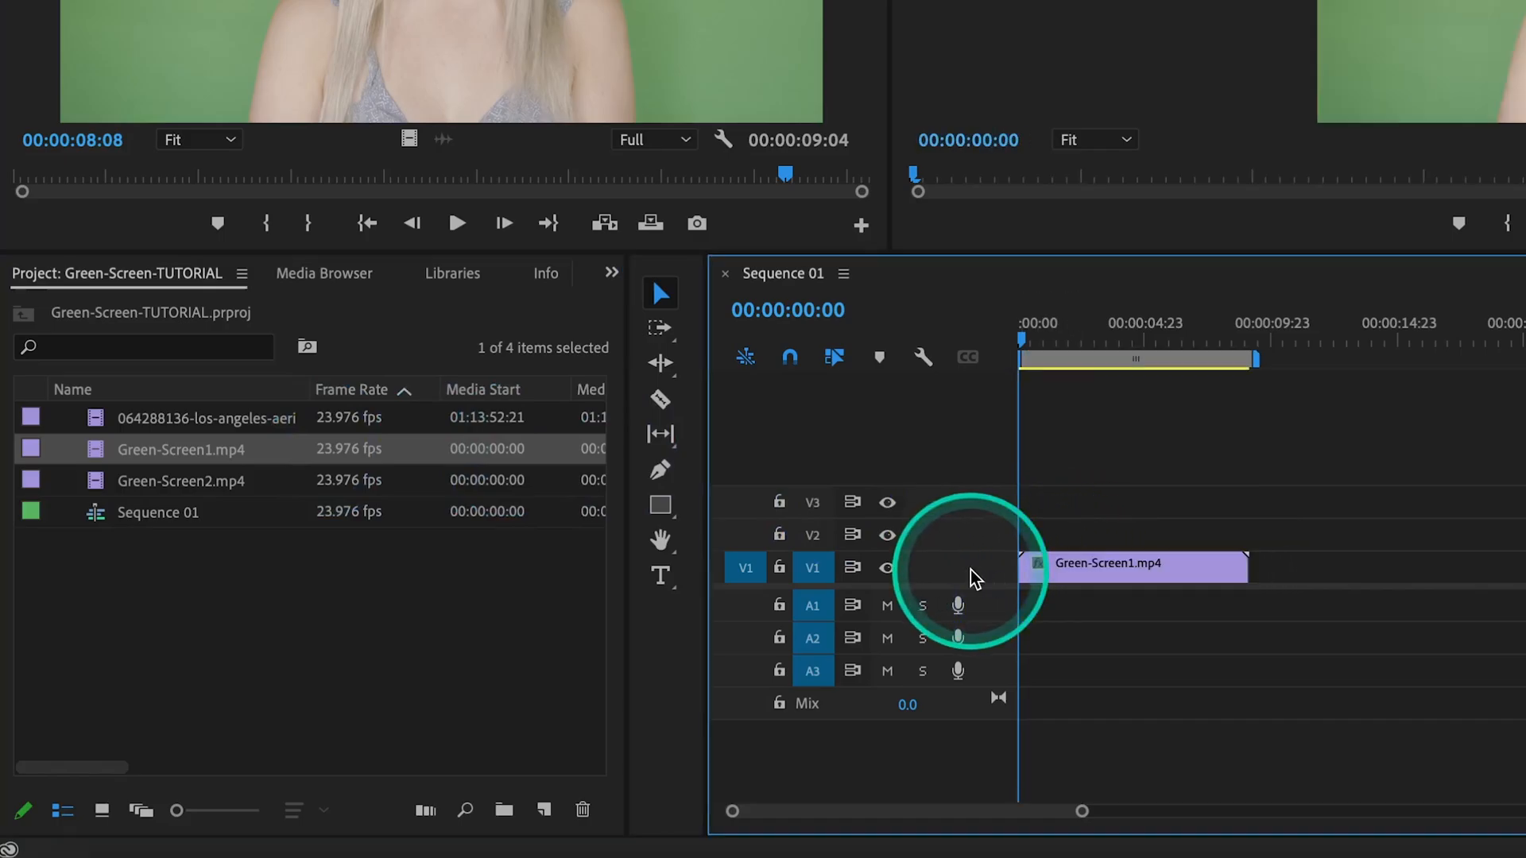
{"action": "left_click", "coordinate": [611, 274]}
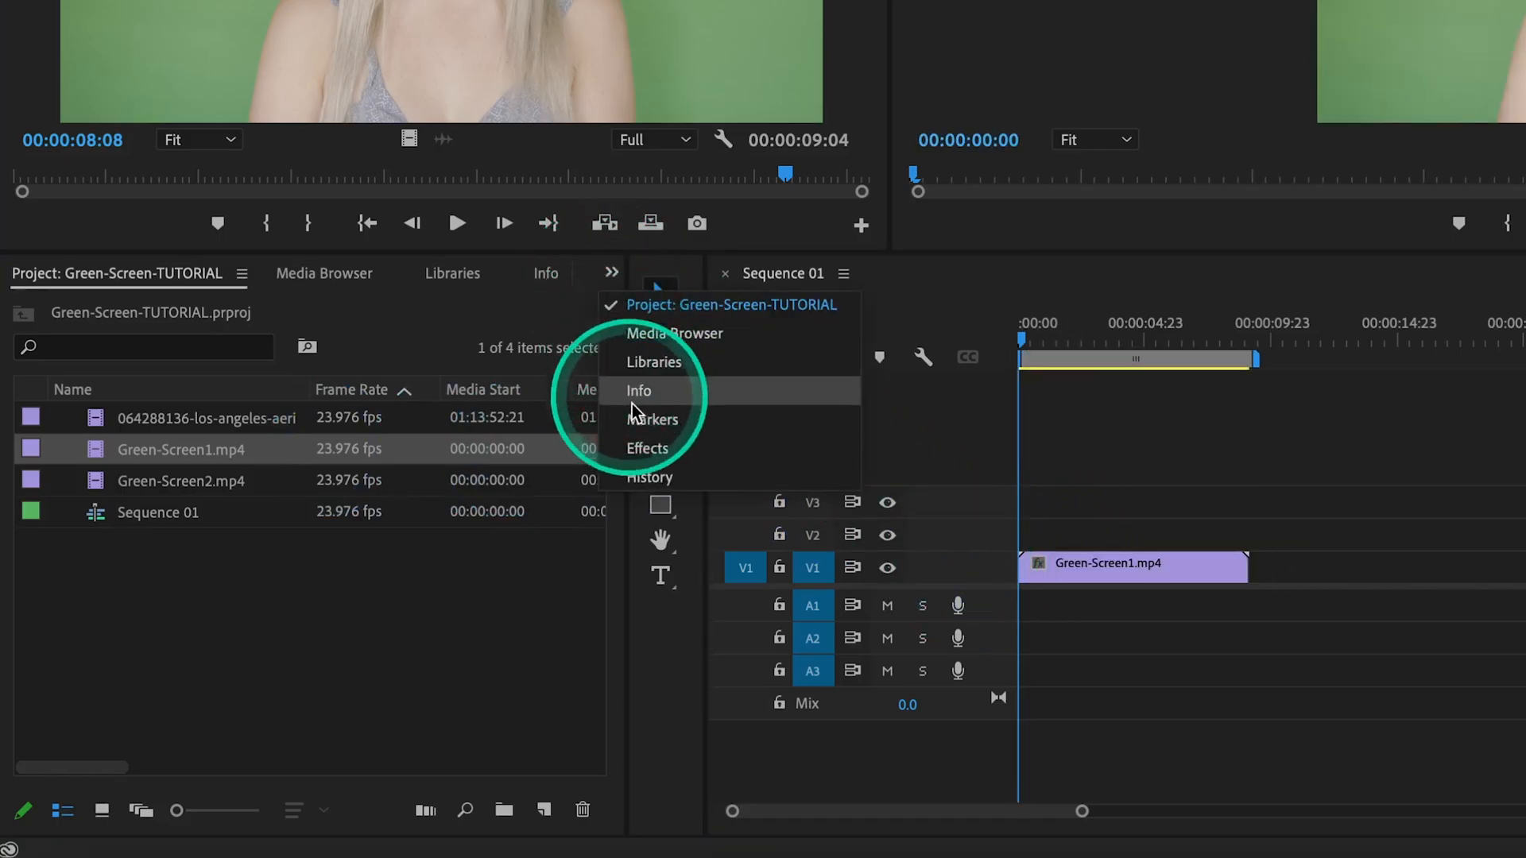
{"action": "left_click", "coordinate": [647, 448]}
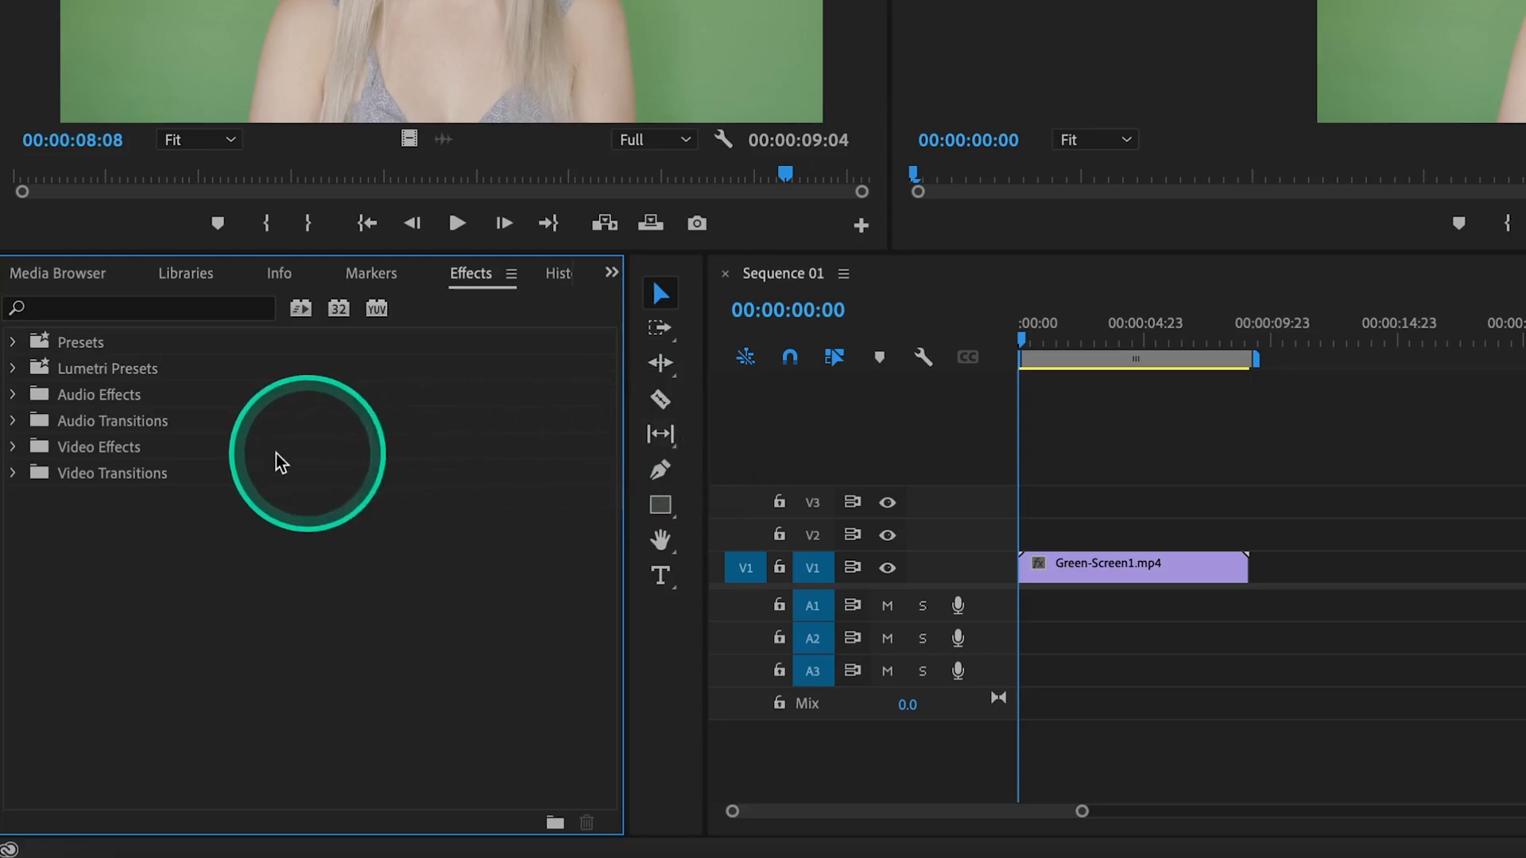
{"action": "left_click", "coordinate": [15, 447]}
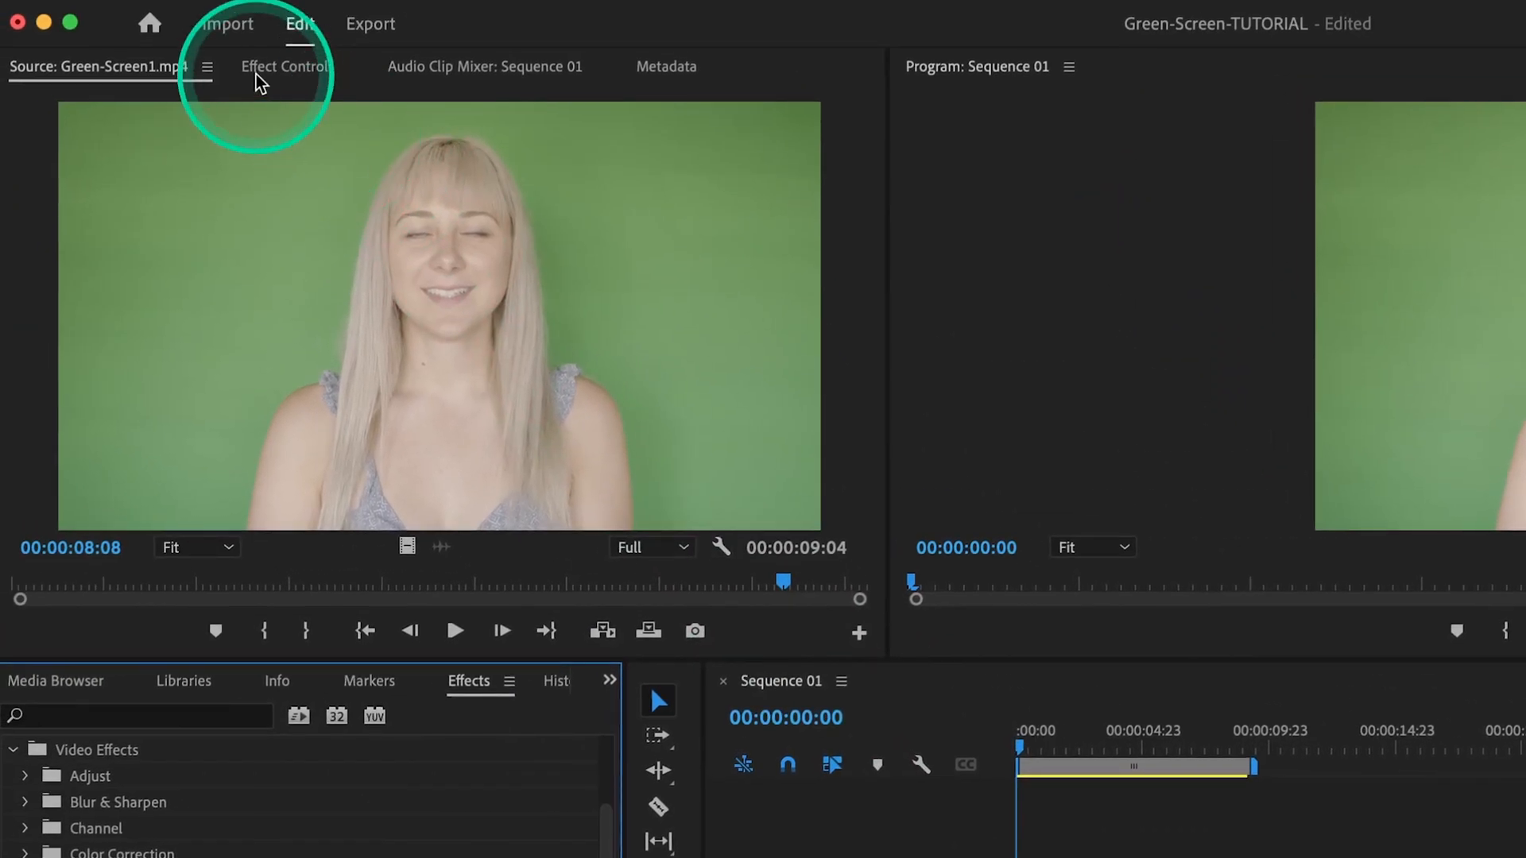
Sample the green backdrop as the Ultra Key colour and set its Output to Alpha Channel
{"action": "left_click", "coordinate": [286, 67]}
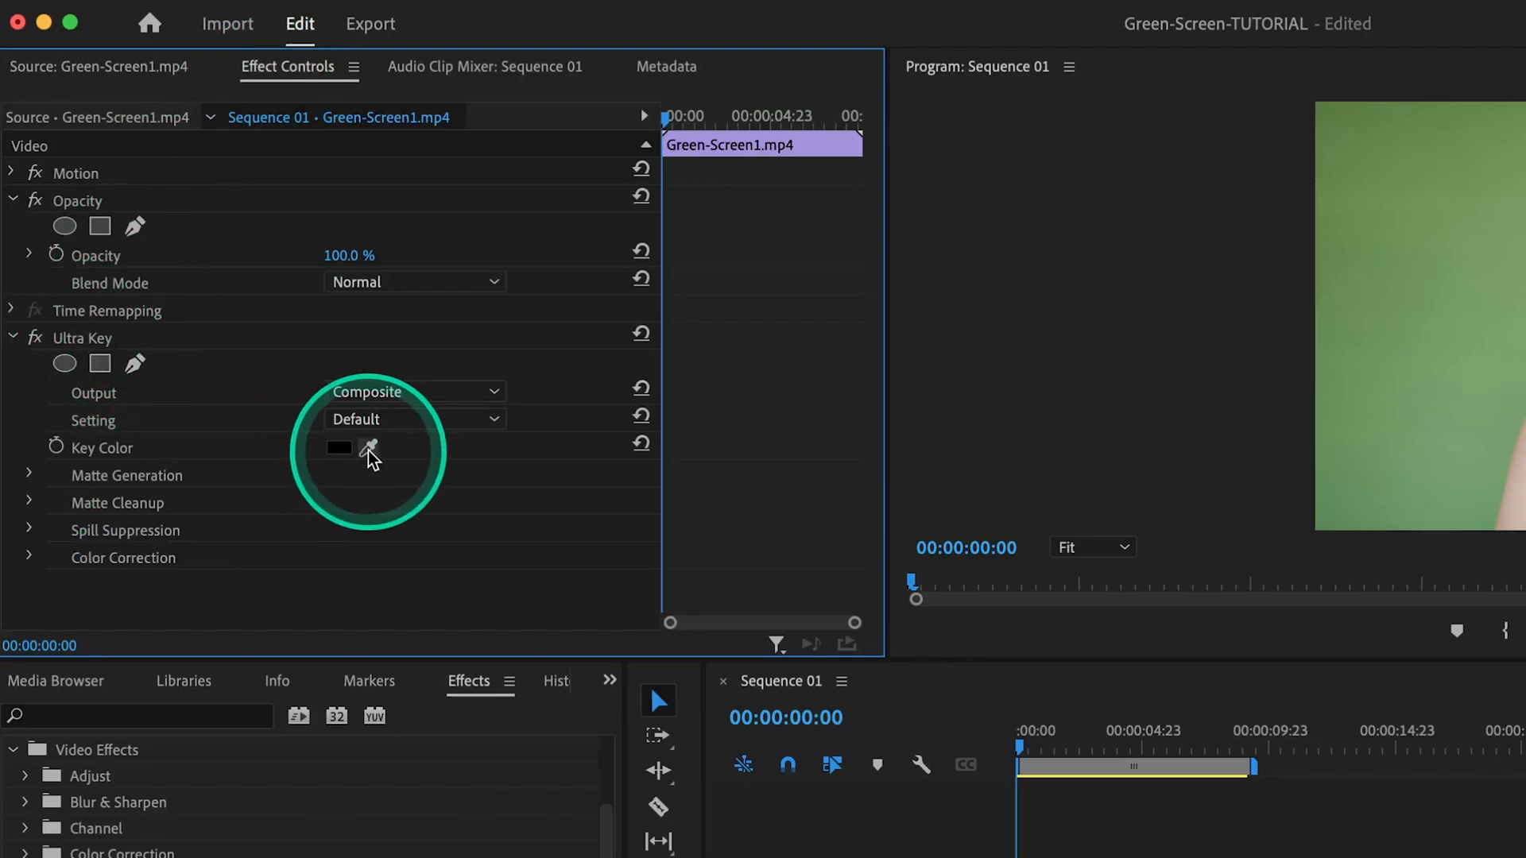
{"action": "left_click", "coordinate": [371, 450]}
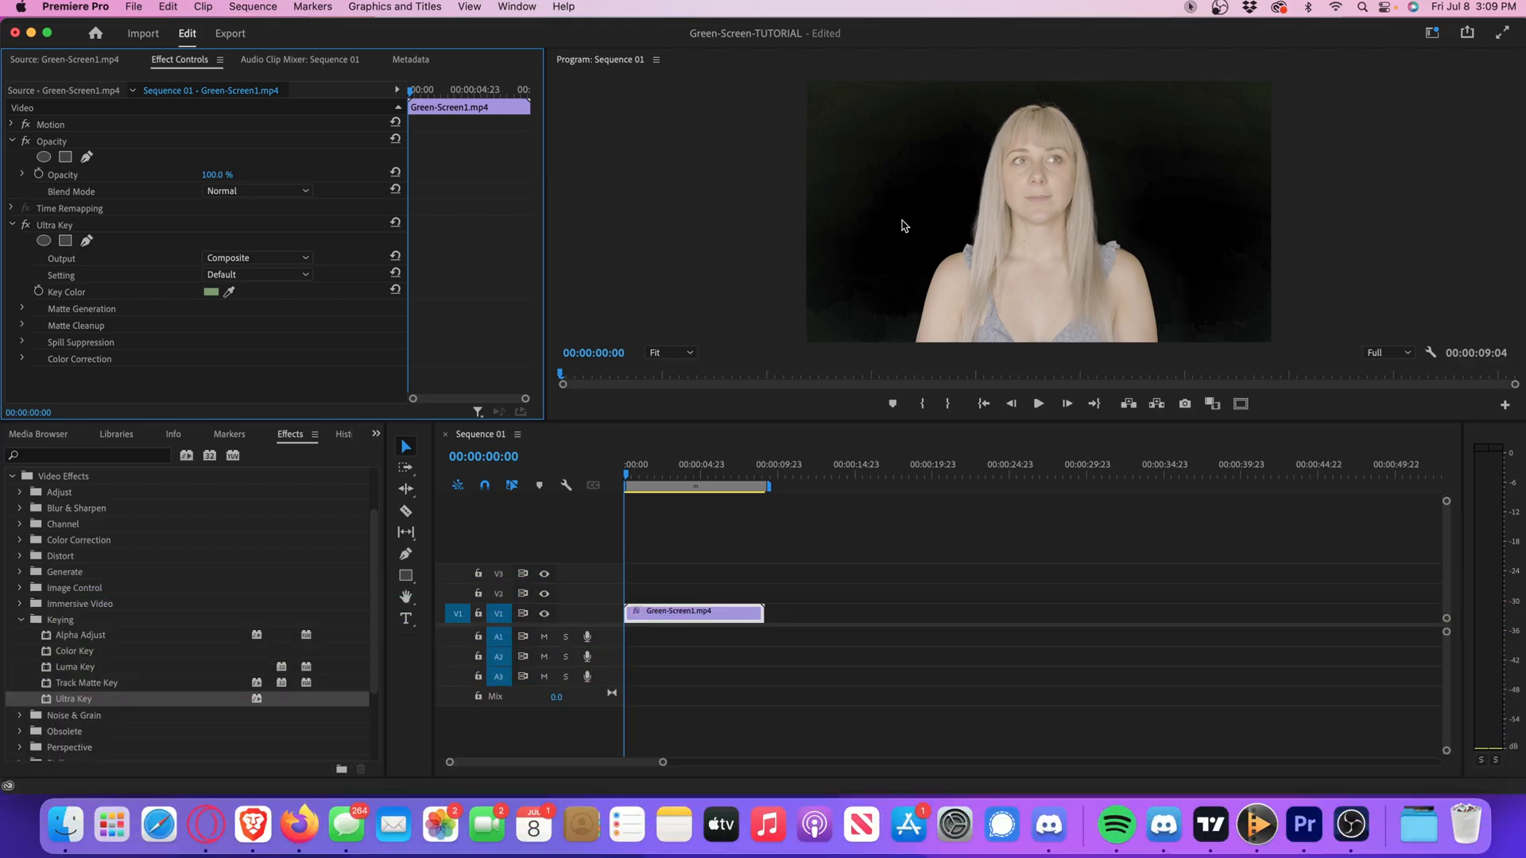
{"action": "left_click", "coordinate": [905, 224]}
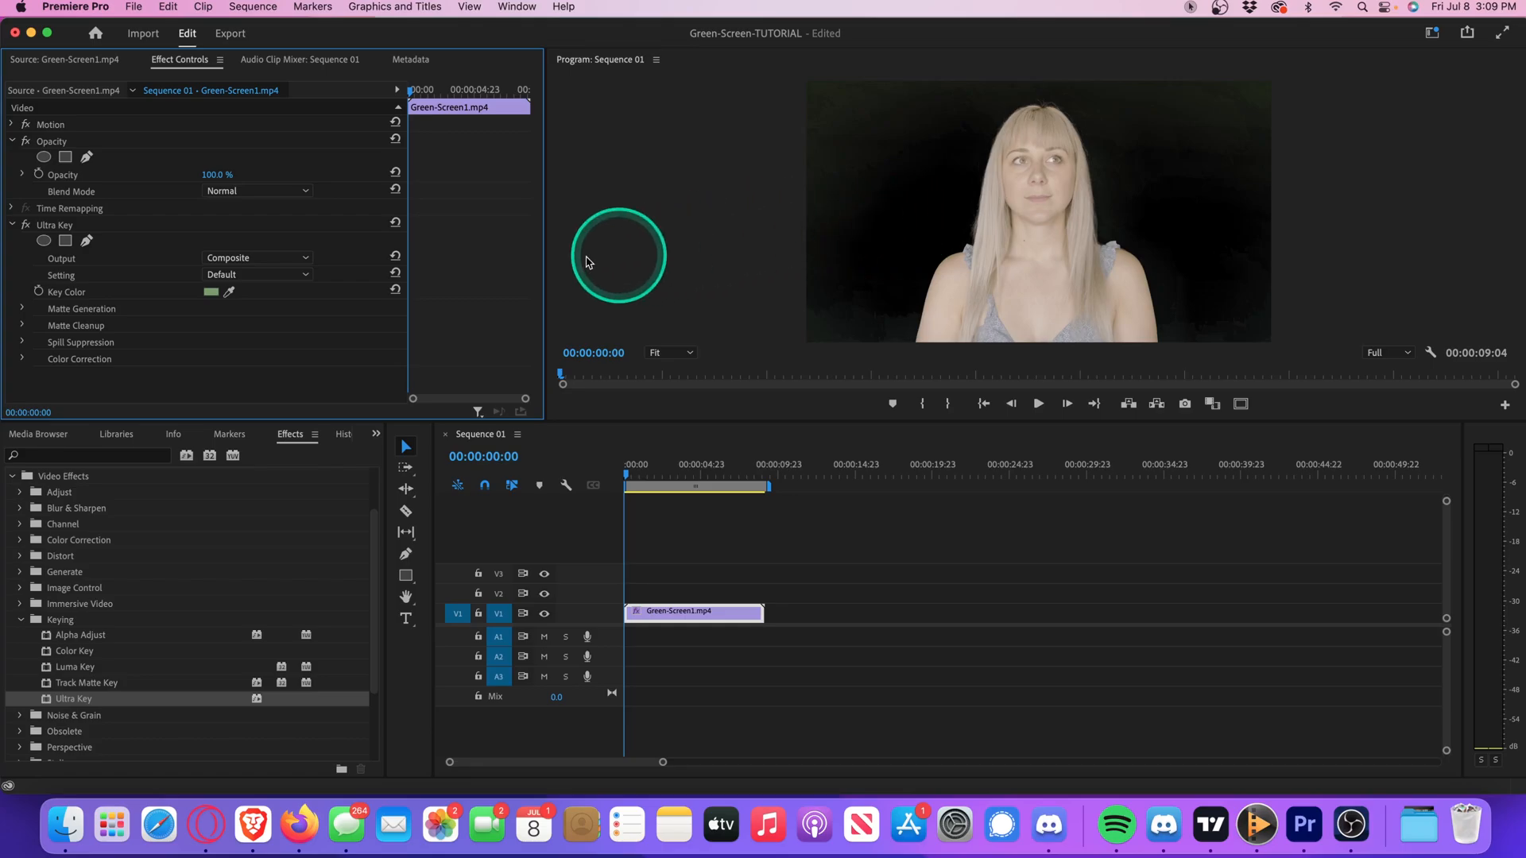
{"action": "left_click", "coordinate": [256, 257]}
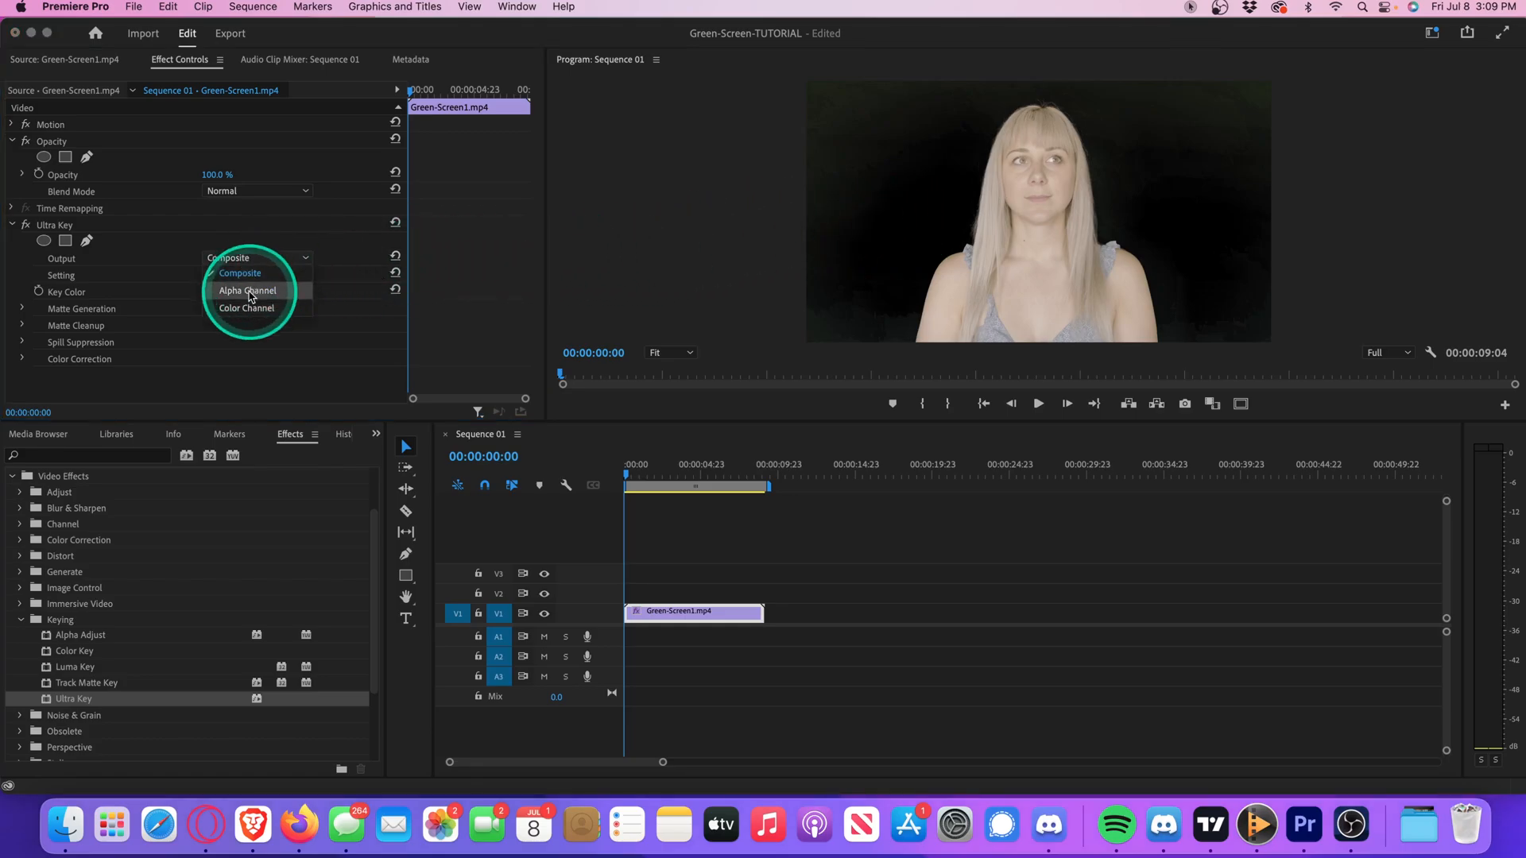
{"action": "left_click", "coordinate": [248, 289]}
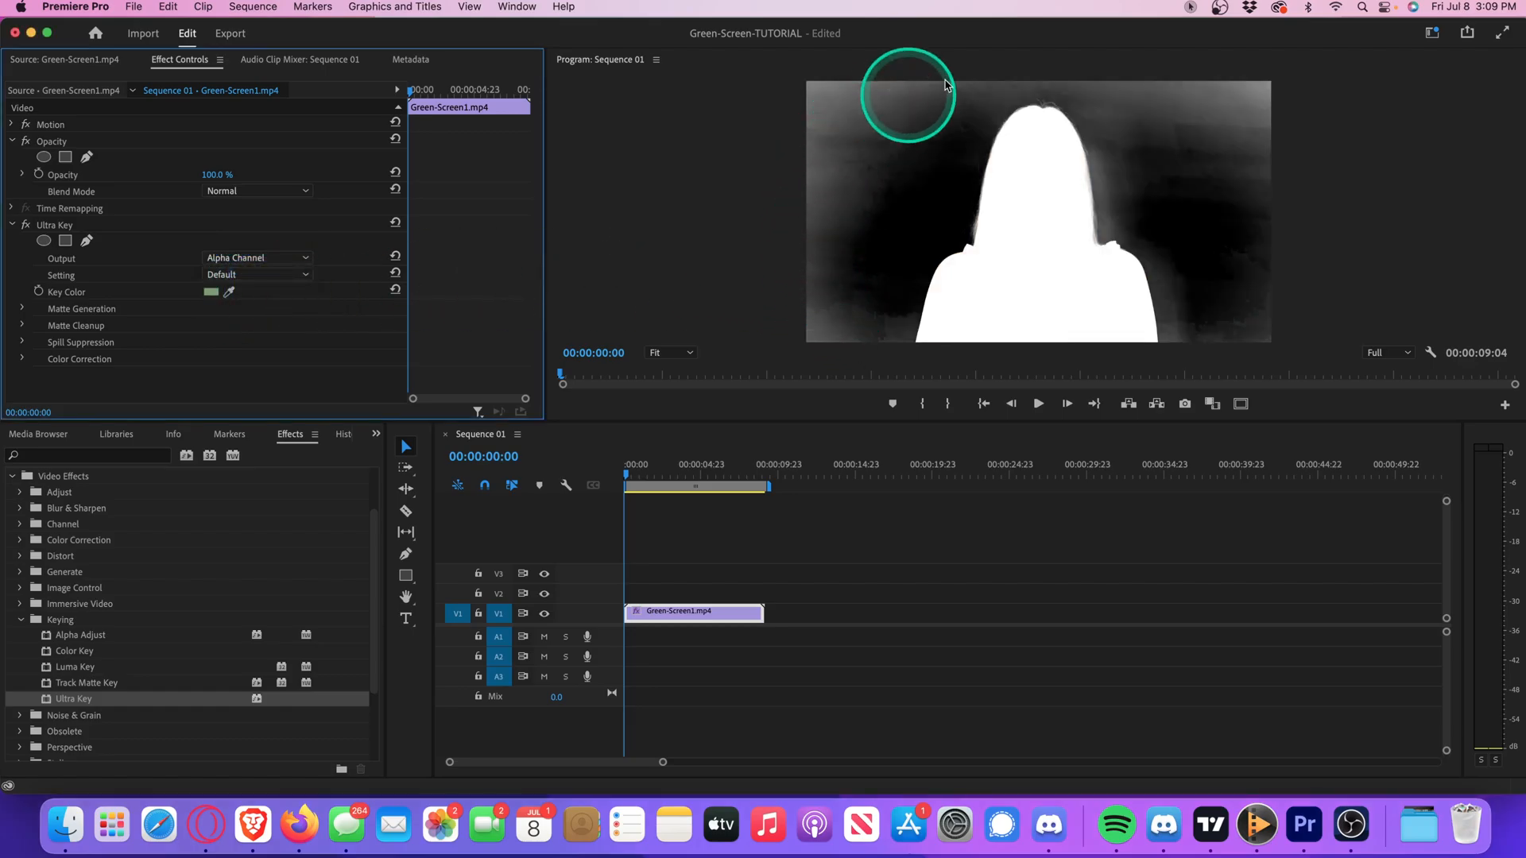
{"action": "mouse_move", "coordinate": [1231, 302]}
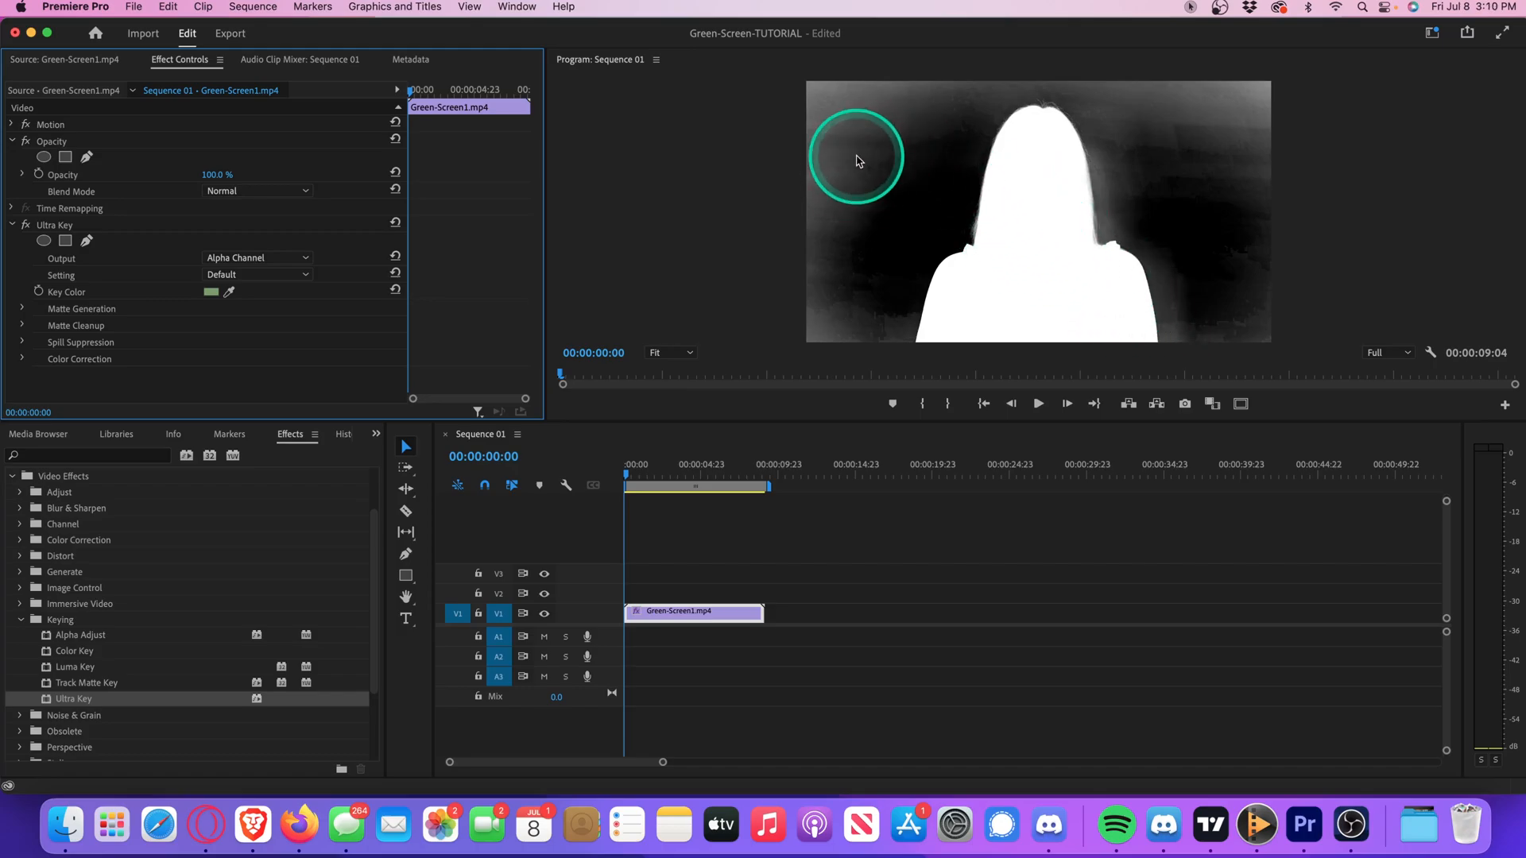
Set Matte Generation transparency 46, highlight 0, tolerance 100 and pedestal 25
{"action": "left_click", "coordinate": [20, 310]}
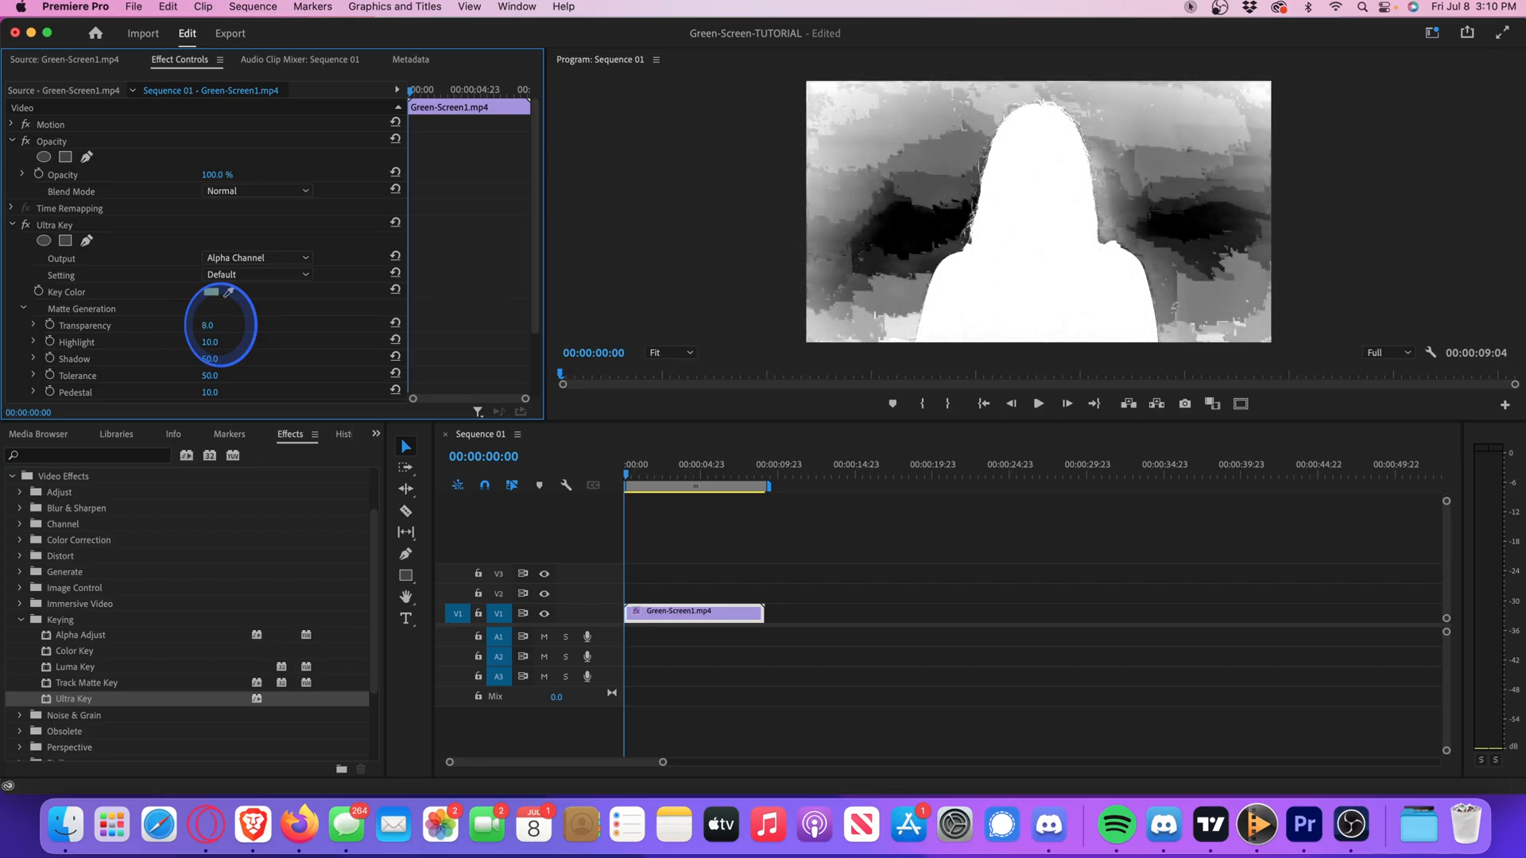
{"action": "left_click_drag", "start_coordinate": [206, 324], "coordinate": [219, 324]}
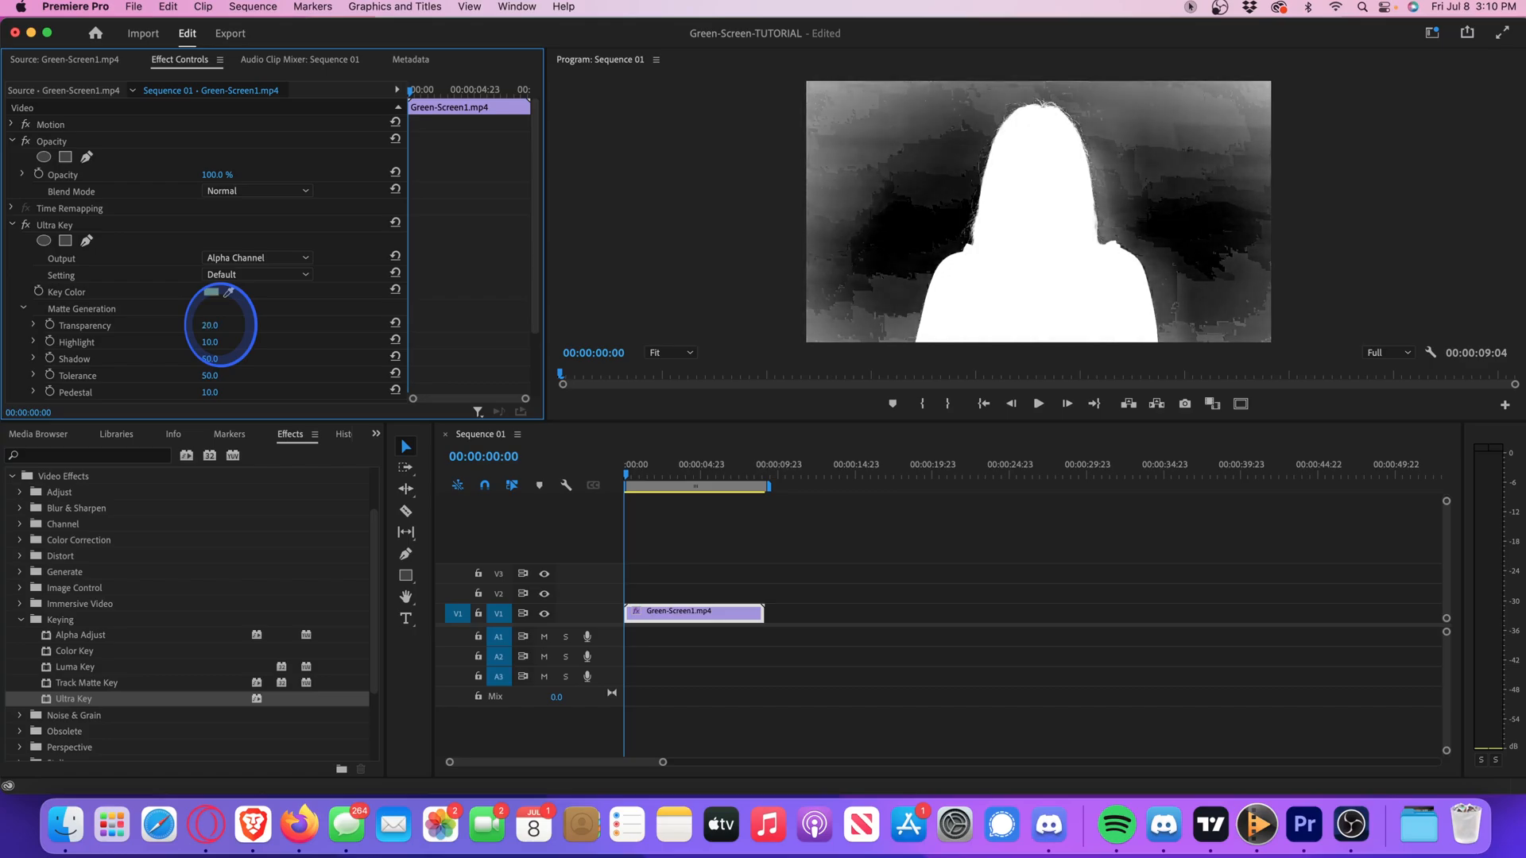
{"action": "left_click_drag", "start_coordinate": [209, 324], "coordinate": [210, 324]}
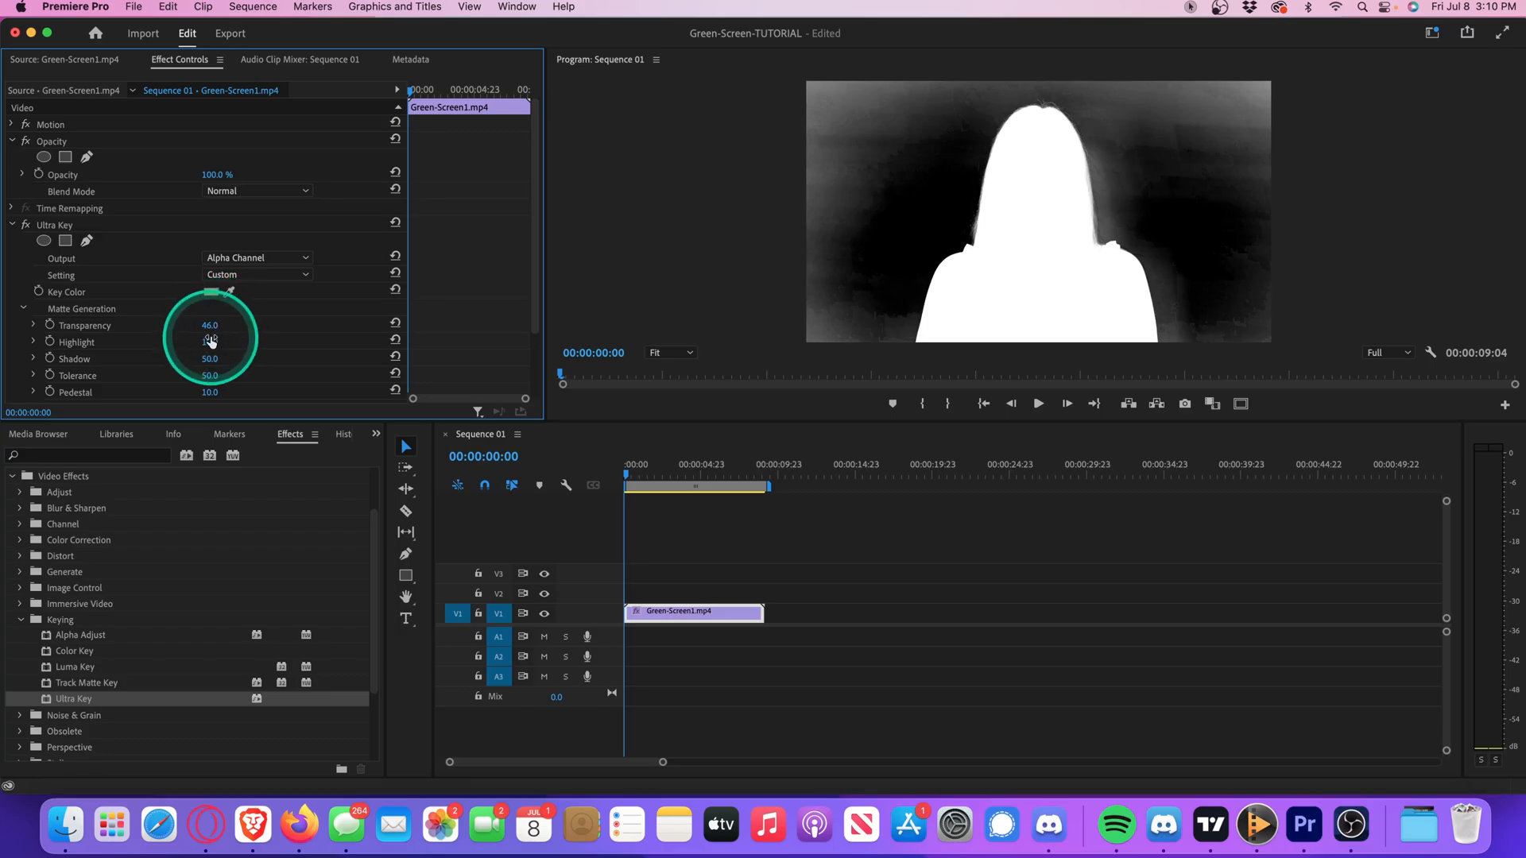
{"action": "left_click_drag", "start_coordinate": [210, 341], "coordinate": [210, 341]}
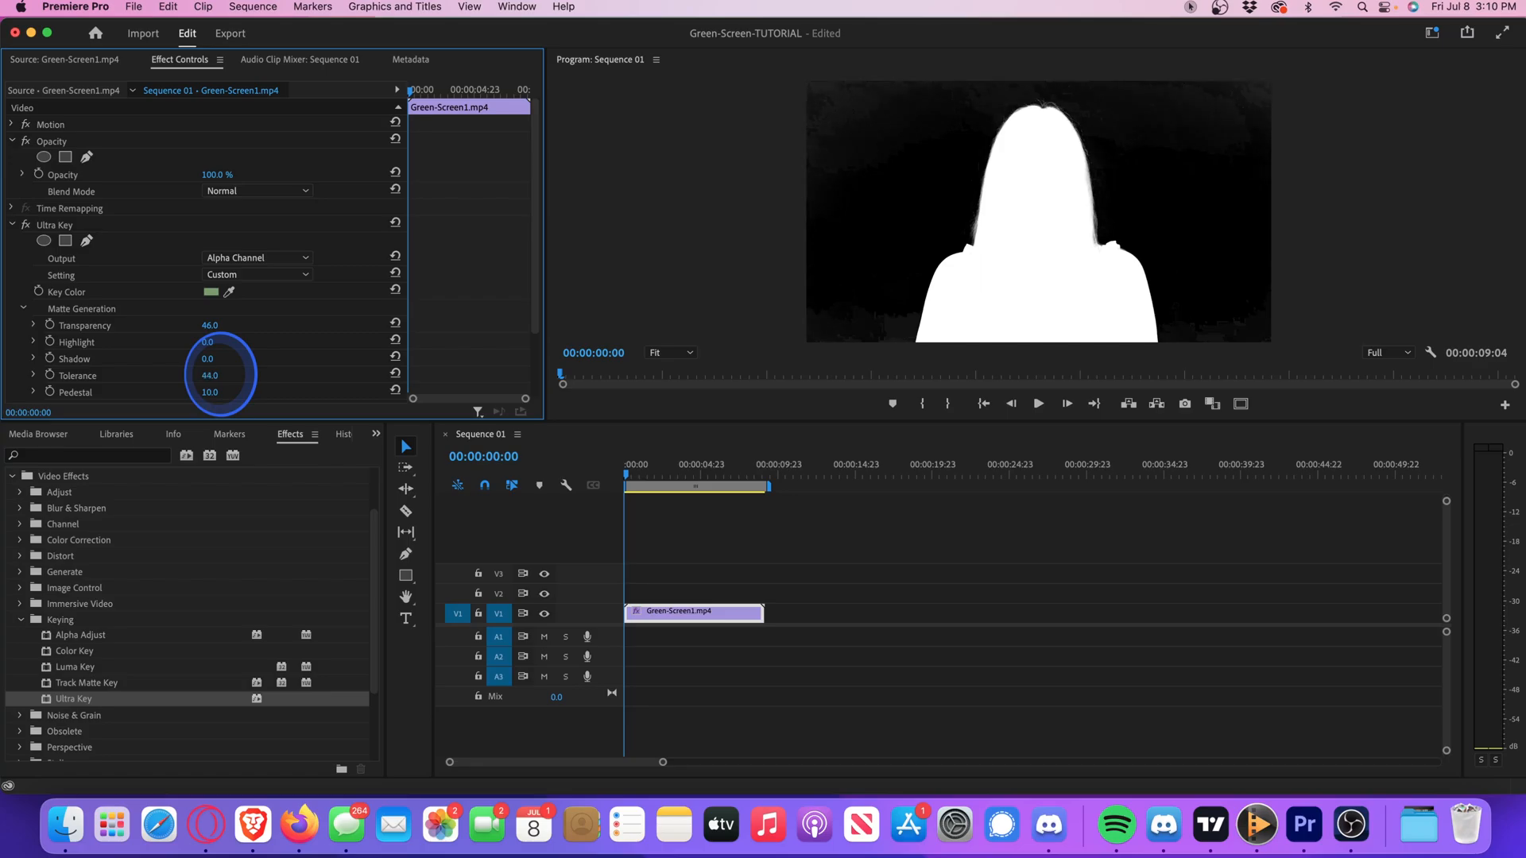
{"action": "left_click_drag", "start_coordinate": [210, 375], "coordinate": [224, 375]}
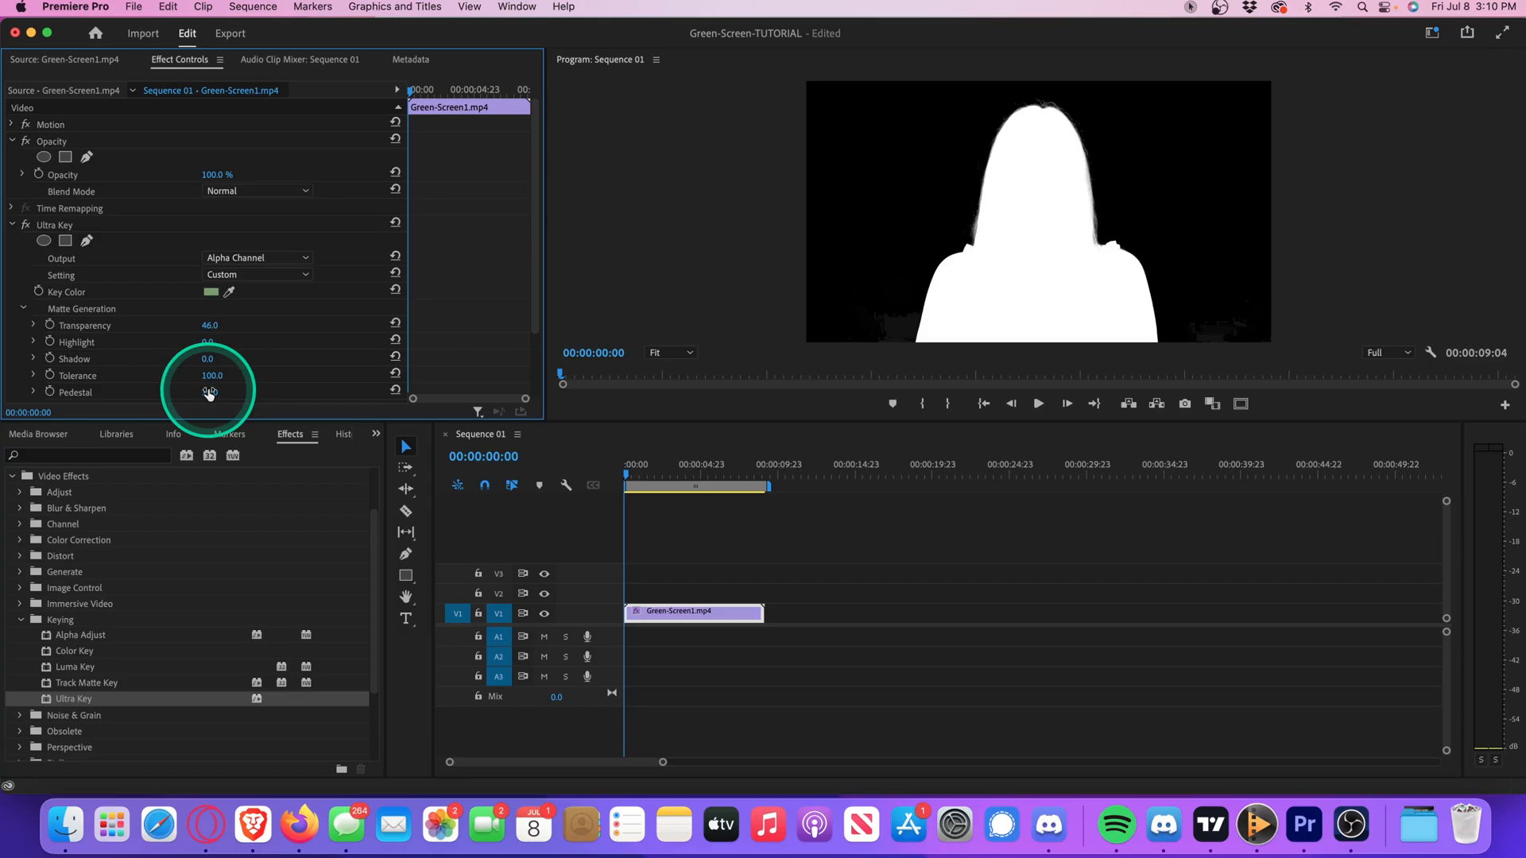
{"action": "left_click_drag", "start_coordinate": [210, 393], "coordinate": [225, 393]}
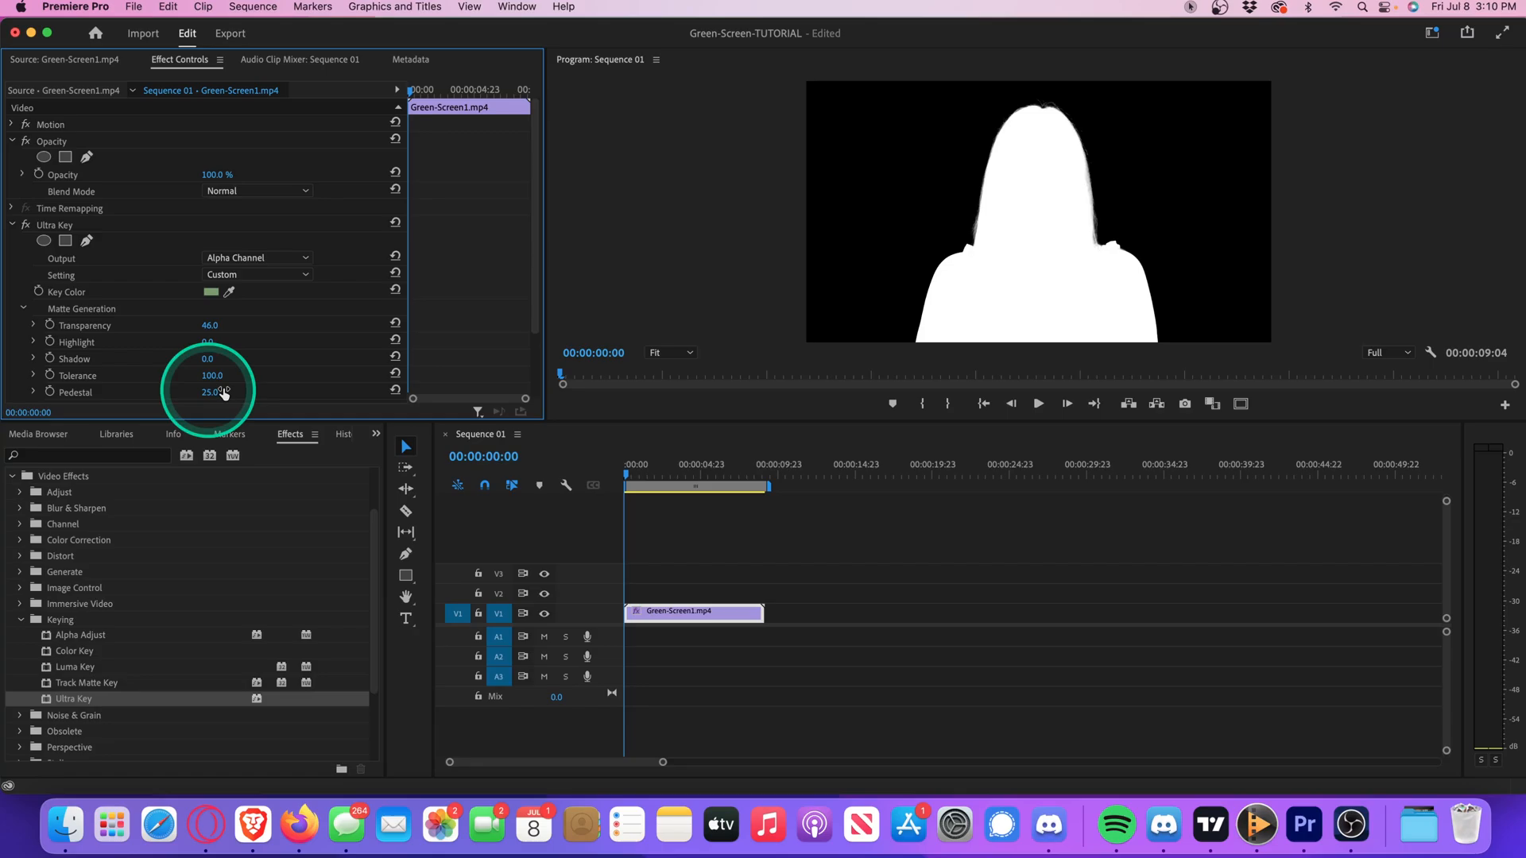
Switch the Ultra Key output back to Composite and set Matte Cleanup soften to 8
{"action": "left_click", "coordinate": [257, 257]}
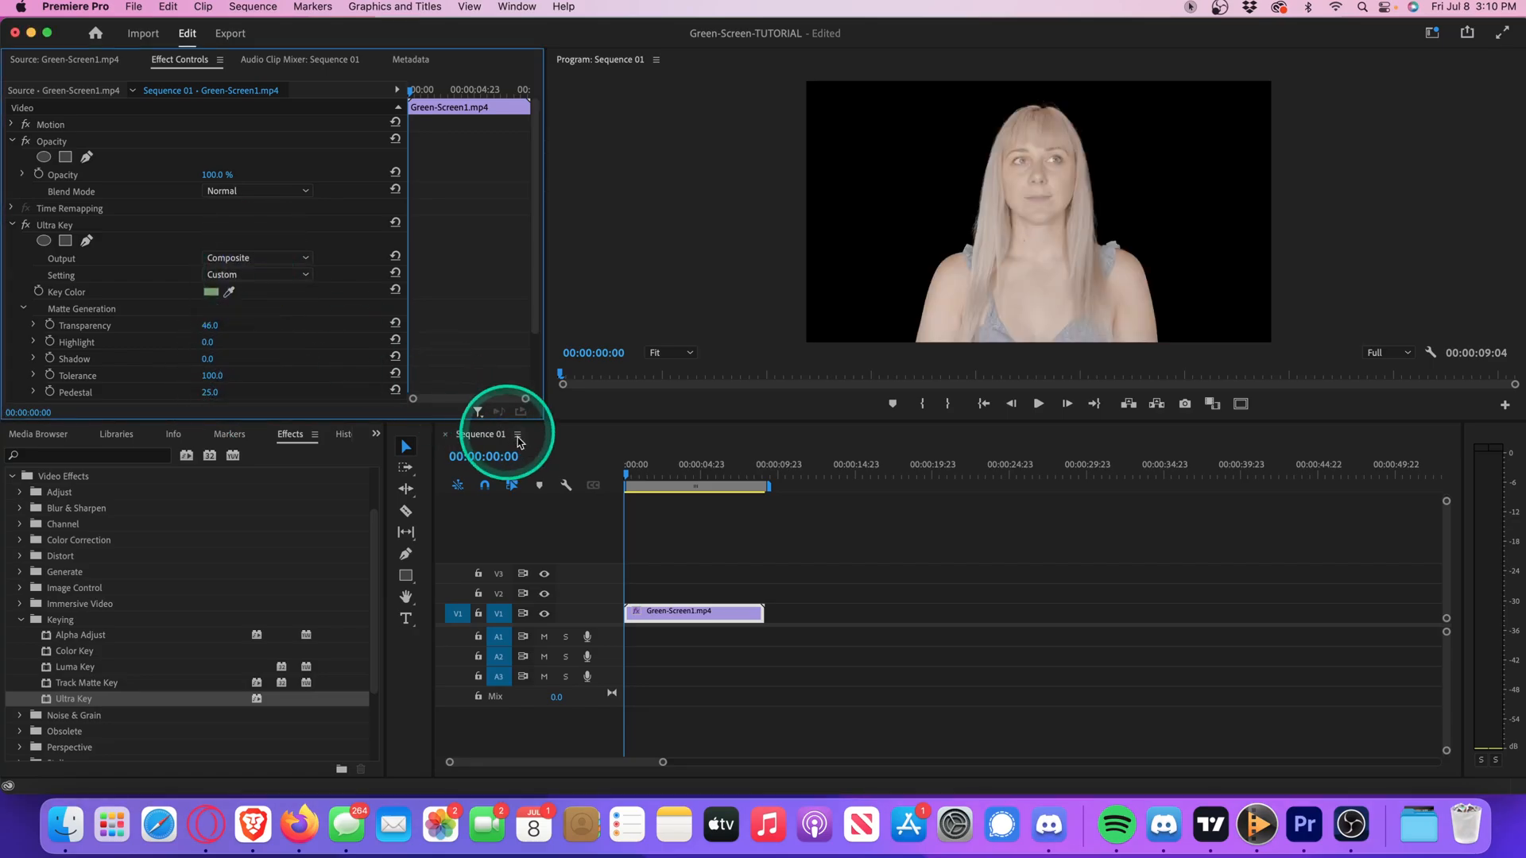
{"action": "left_click", "coordinate": [719, 477]}
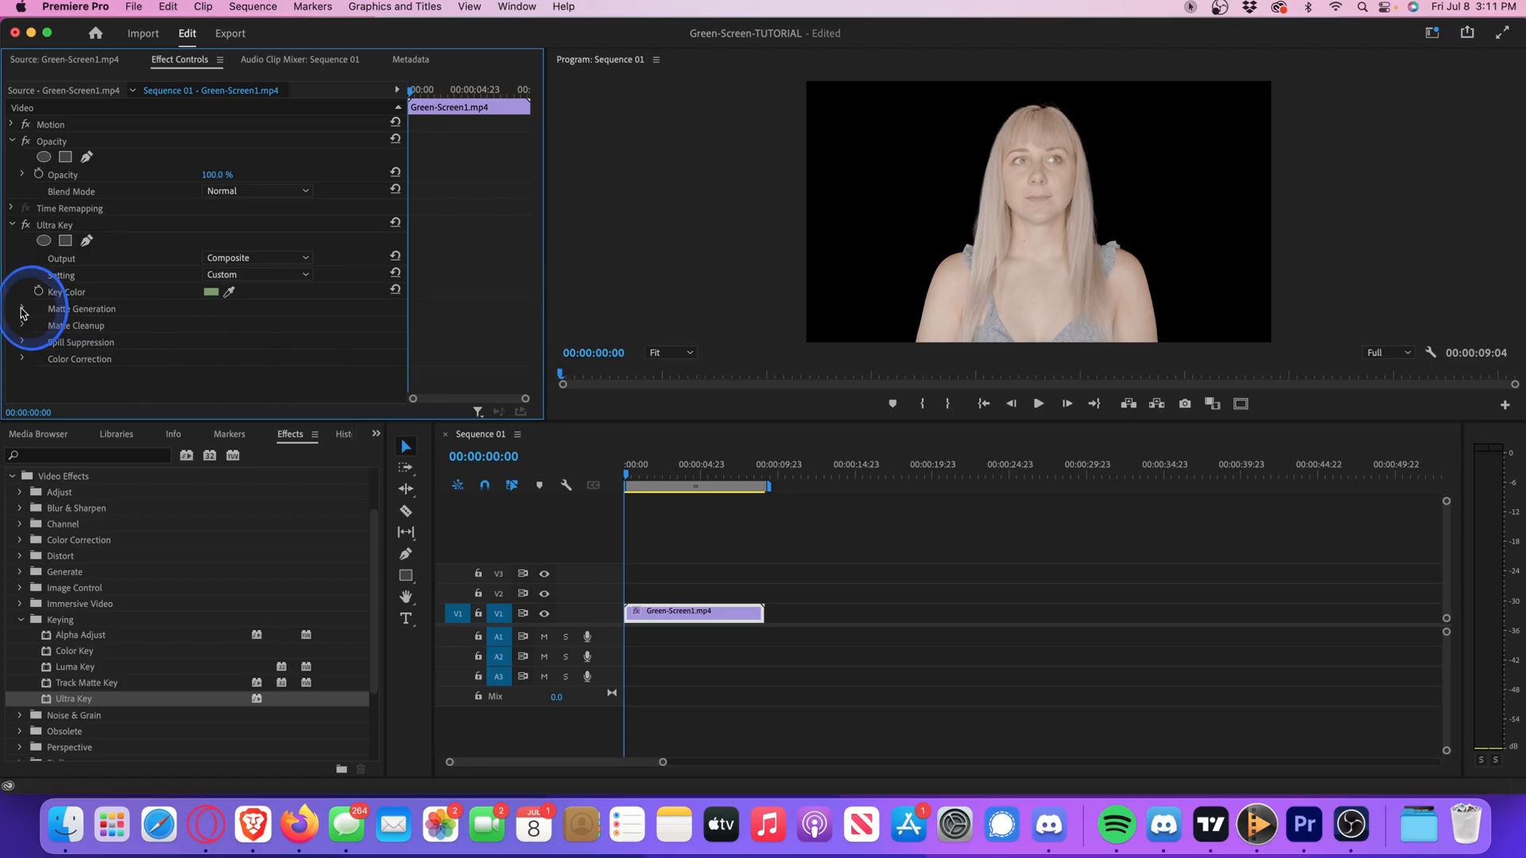
{"action": "left_click", "coordinate": [21, 324]}
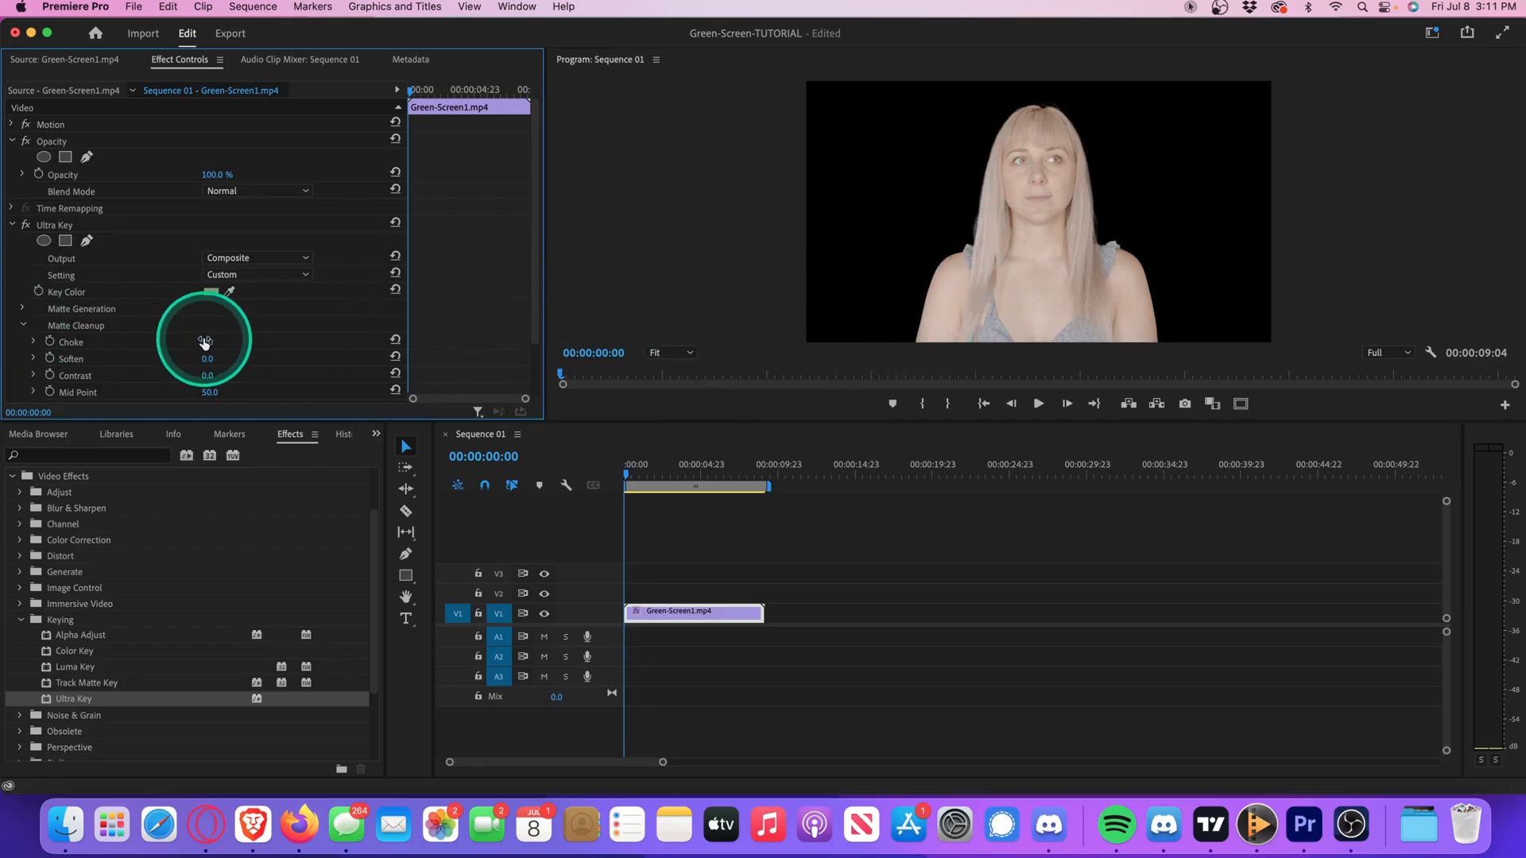
{"action": "left_click_drag", "start_coordinate": [205, 342], "coordinate": [215, 342]}
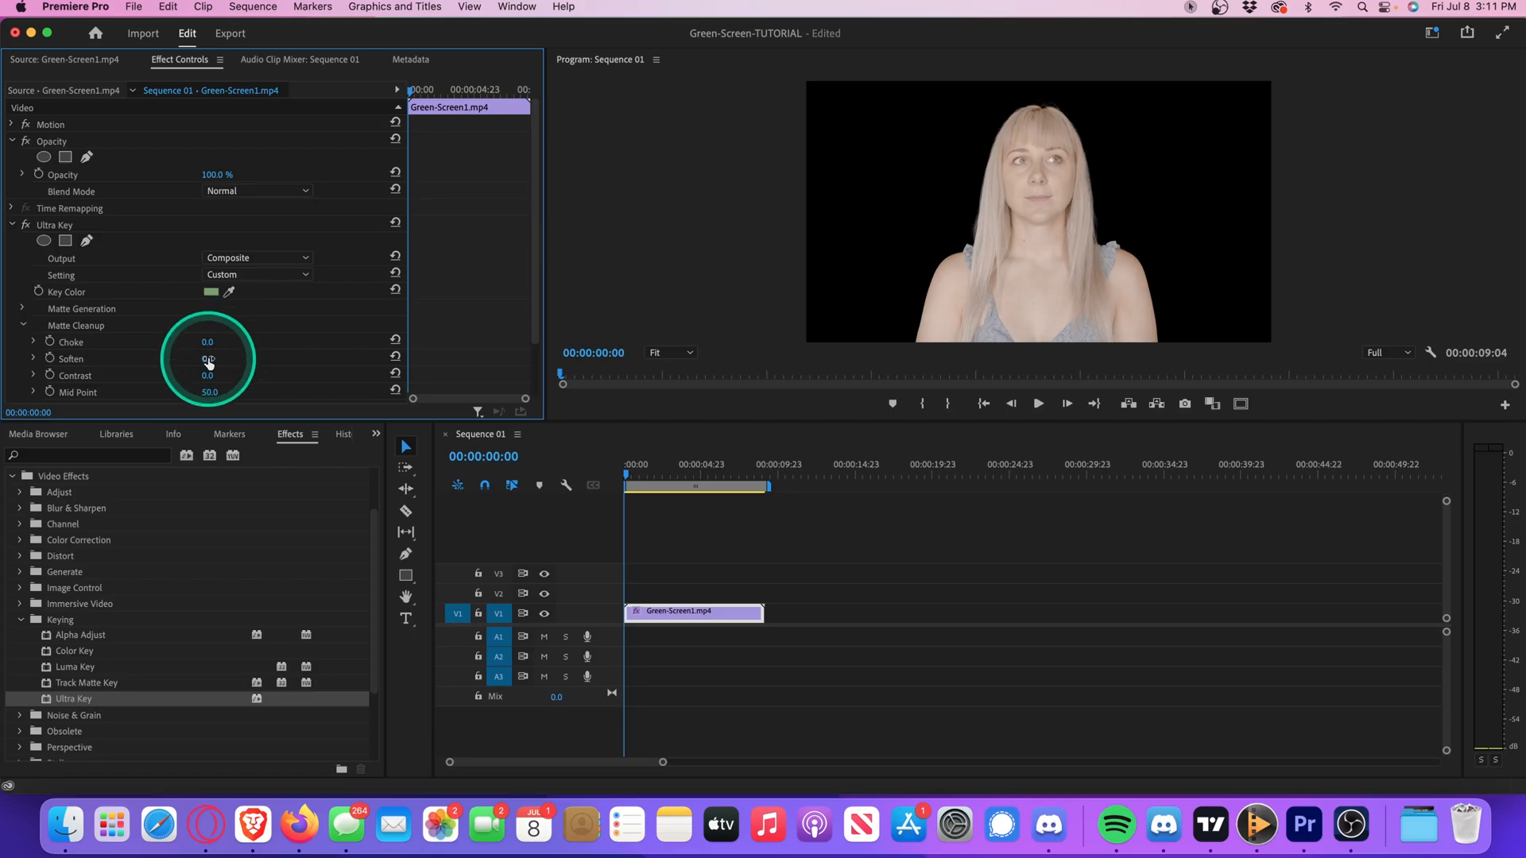
{"action": "left_click_drag", "start_coordinate": [206, 357], "coordinate": [215, 357]}
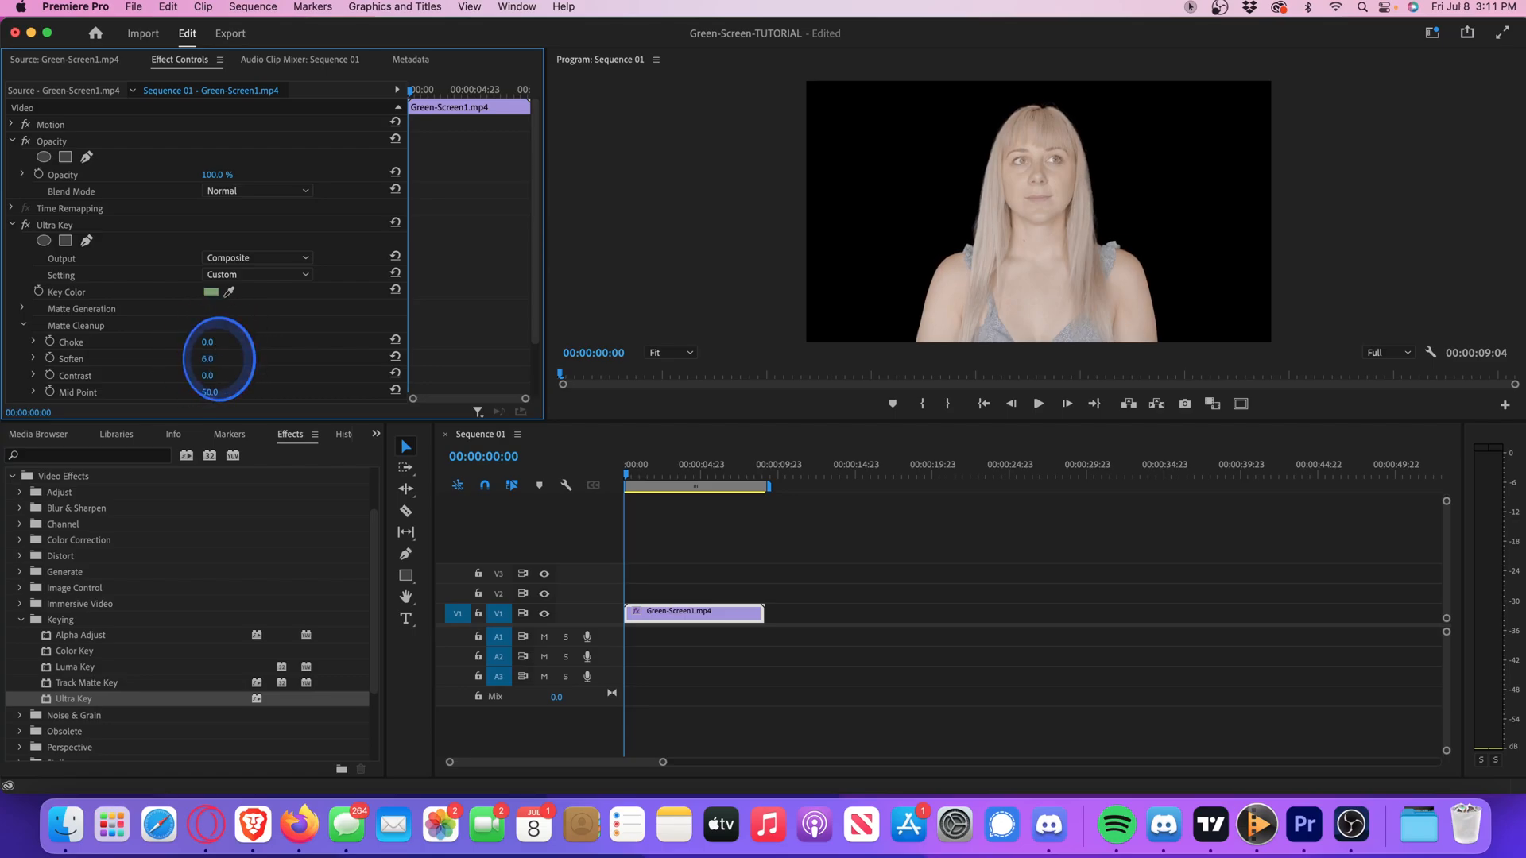
{"action": "left_click_drag", "start_coordinate": [206, 357], "coordinate": [223, 357]}
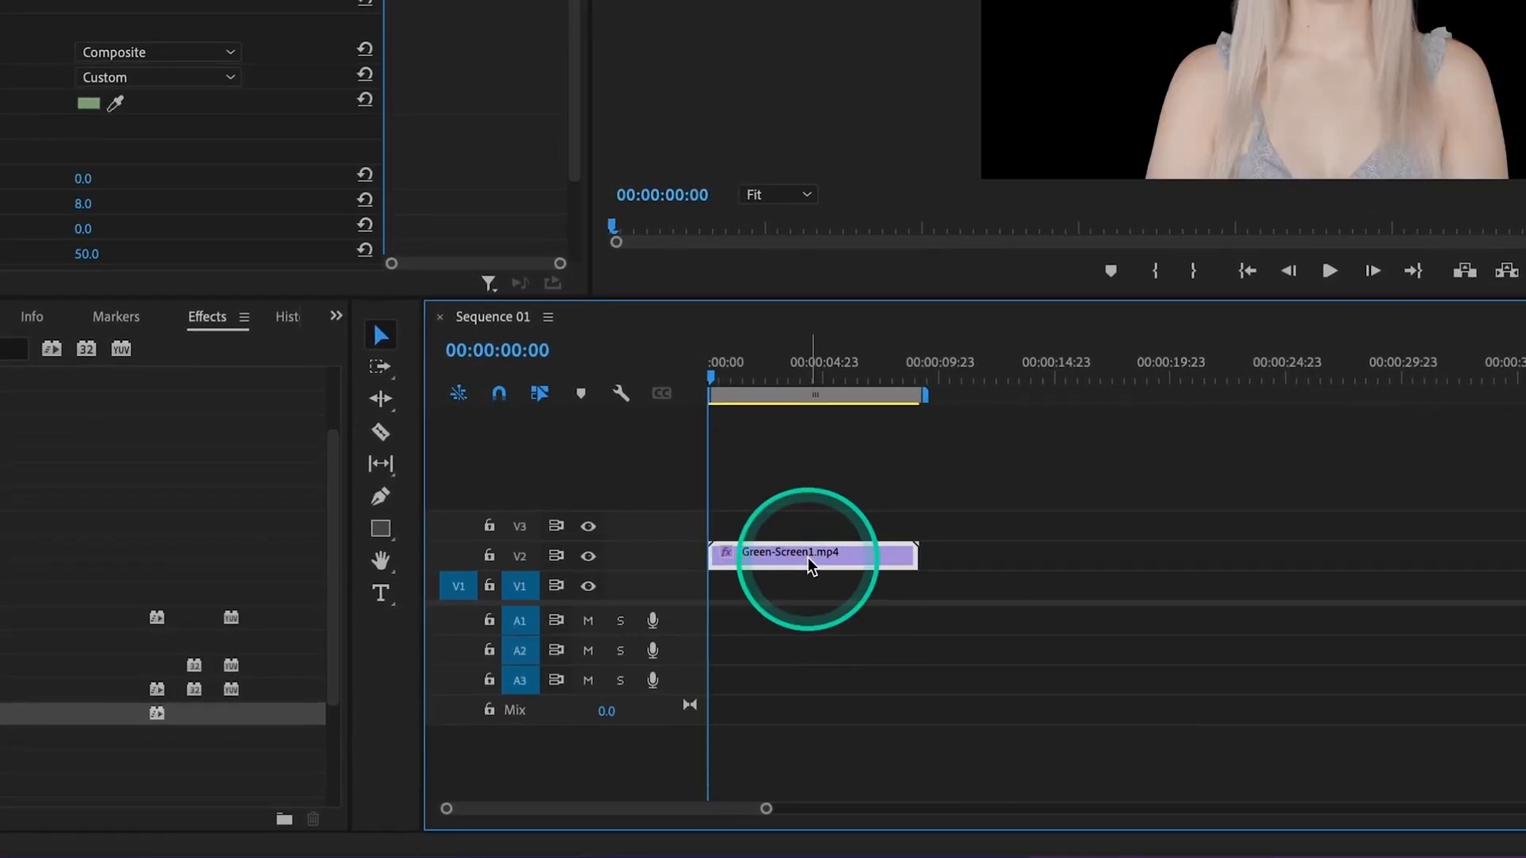
Lay the LA skyline clip under the keyed clip and trim its end to the same length
{"action": "left_click", "coordinate": [559, 324]}
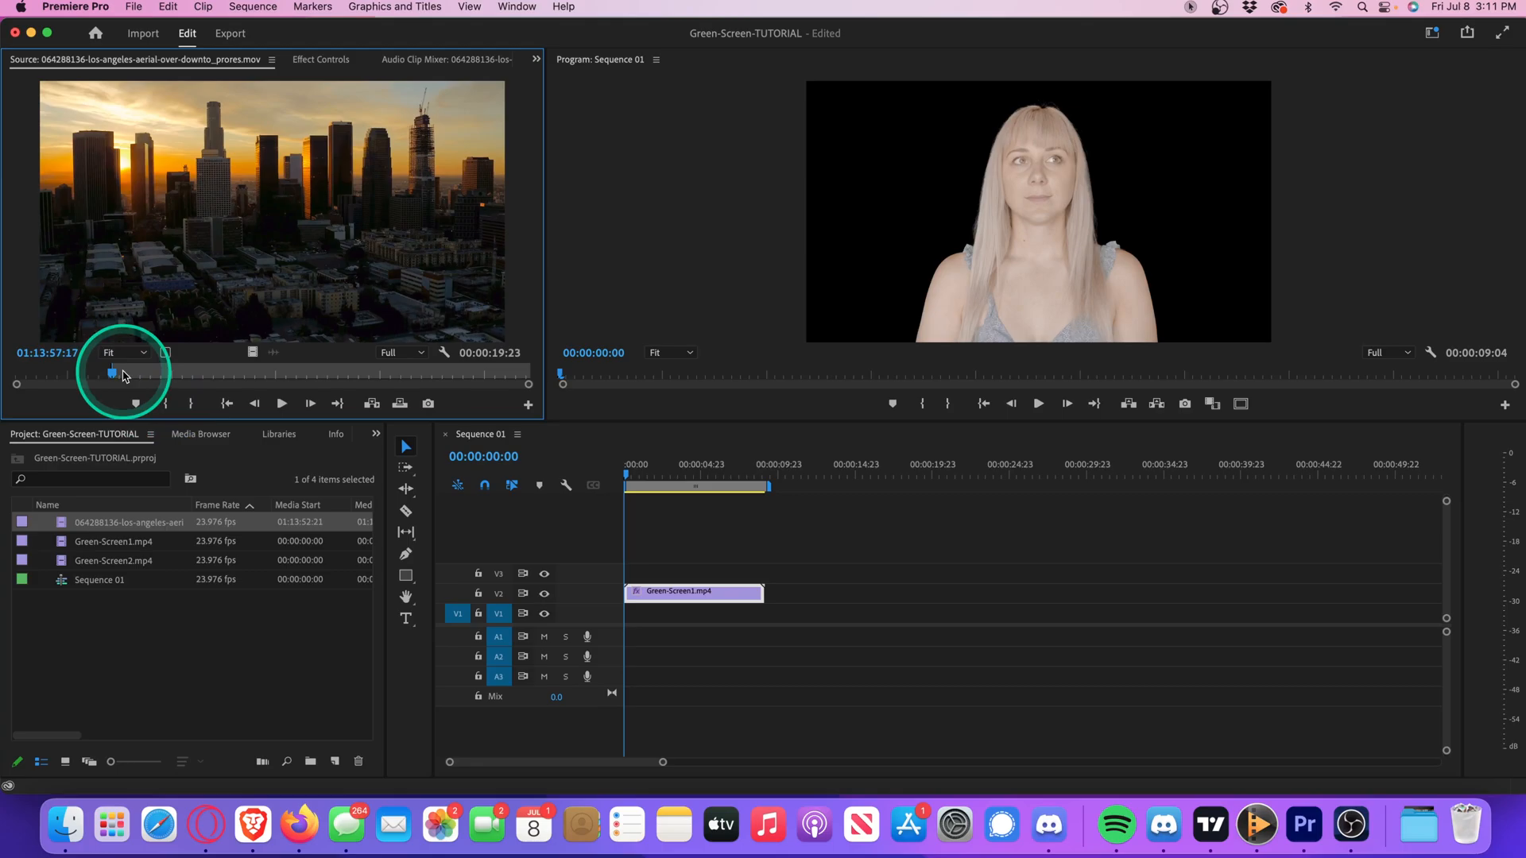
{"action": "left_click_drag", "start_coordinate": [111, 372], "coordinate": [181, 372]}
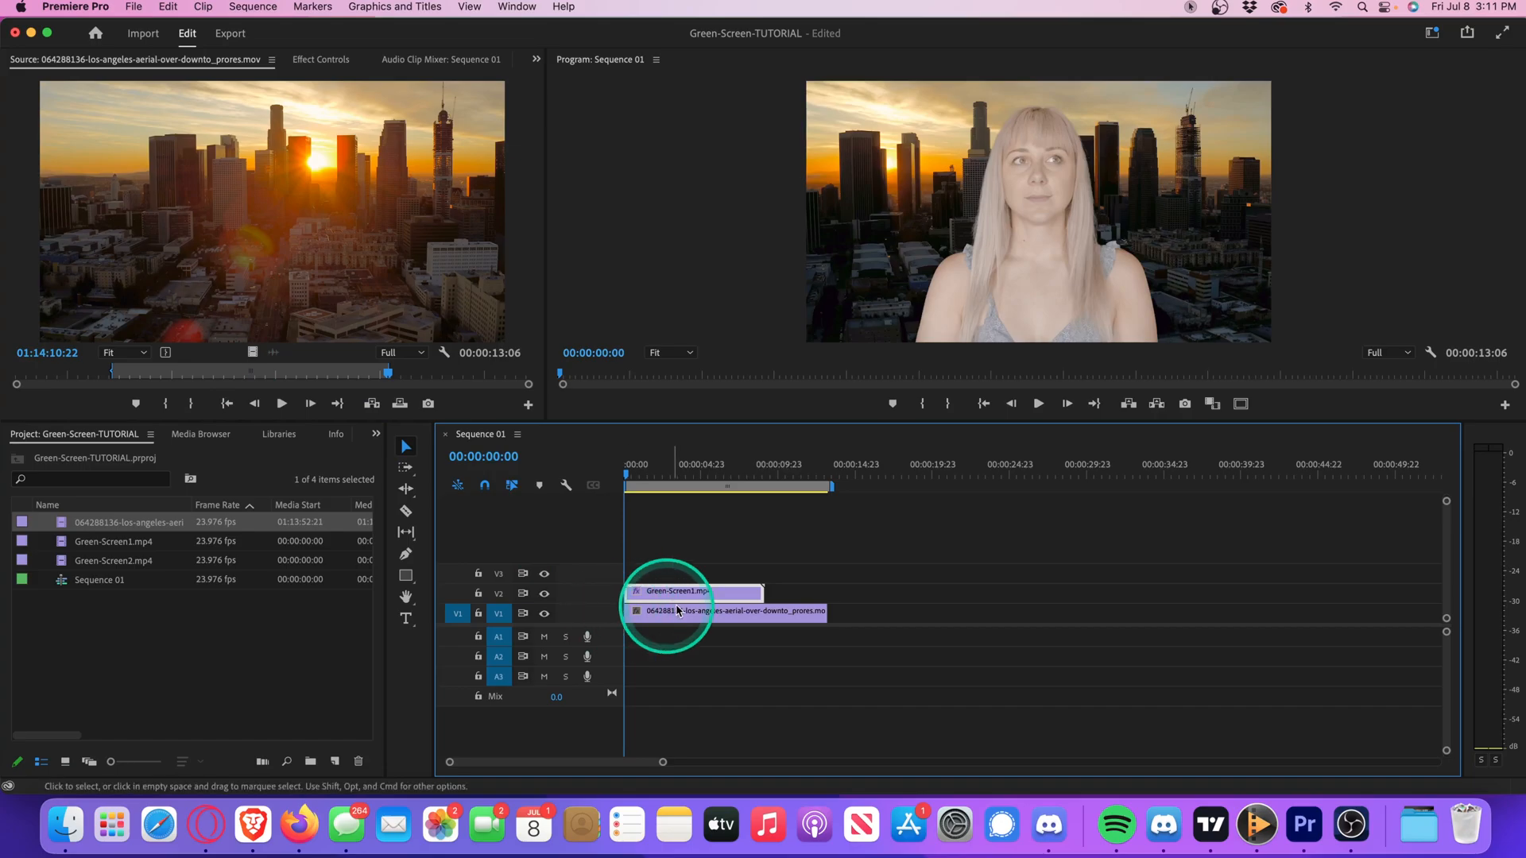
{"action": "left_click_drag", "start_coordinate": [827, 610], "coordinate": [774, 604]}
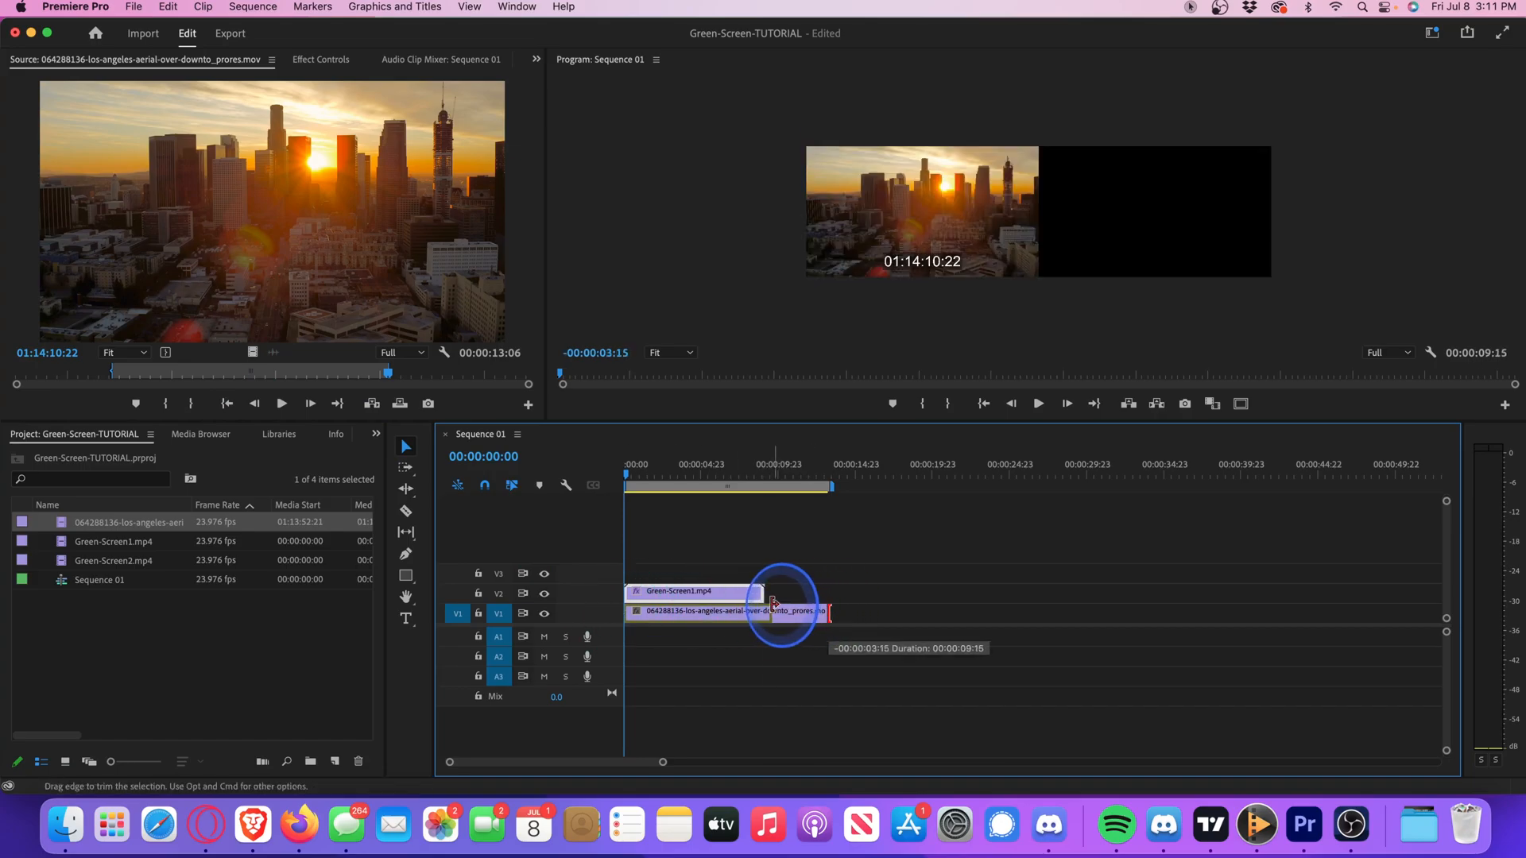
{"action": "left_click_drag", "start_coordinate": [774, 610], "coordinate": [623, 477]}
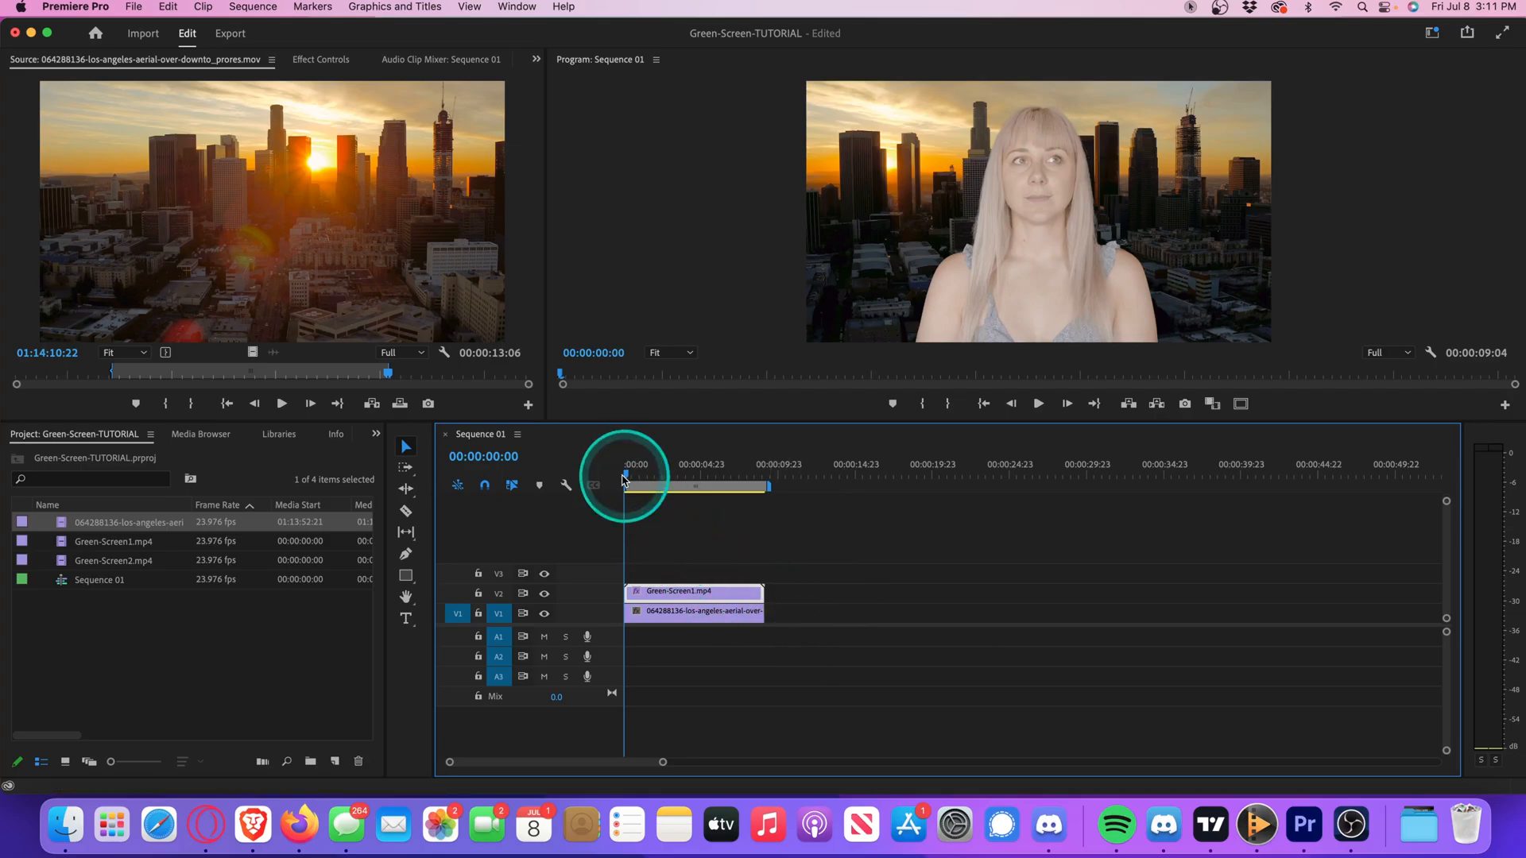
{"action": "left_click", "coordinate": [1038, 402]}
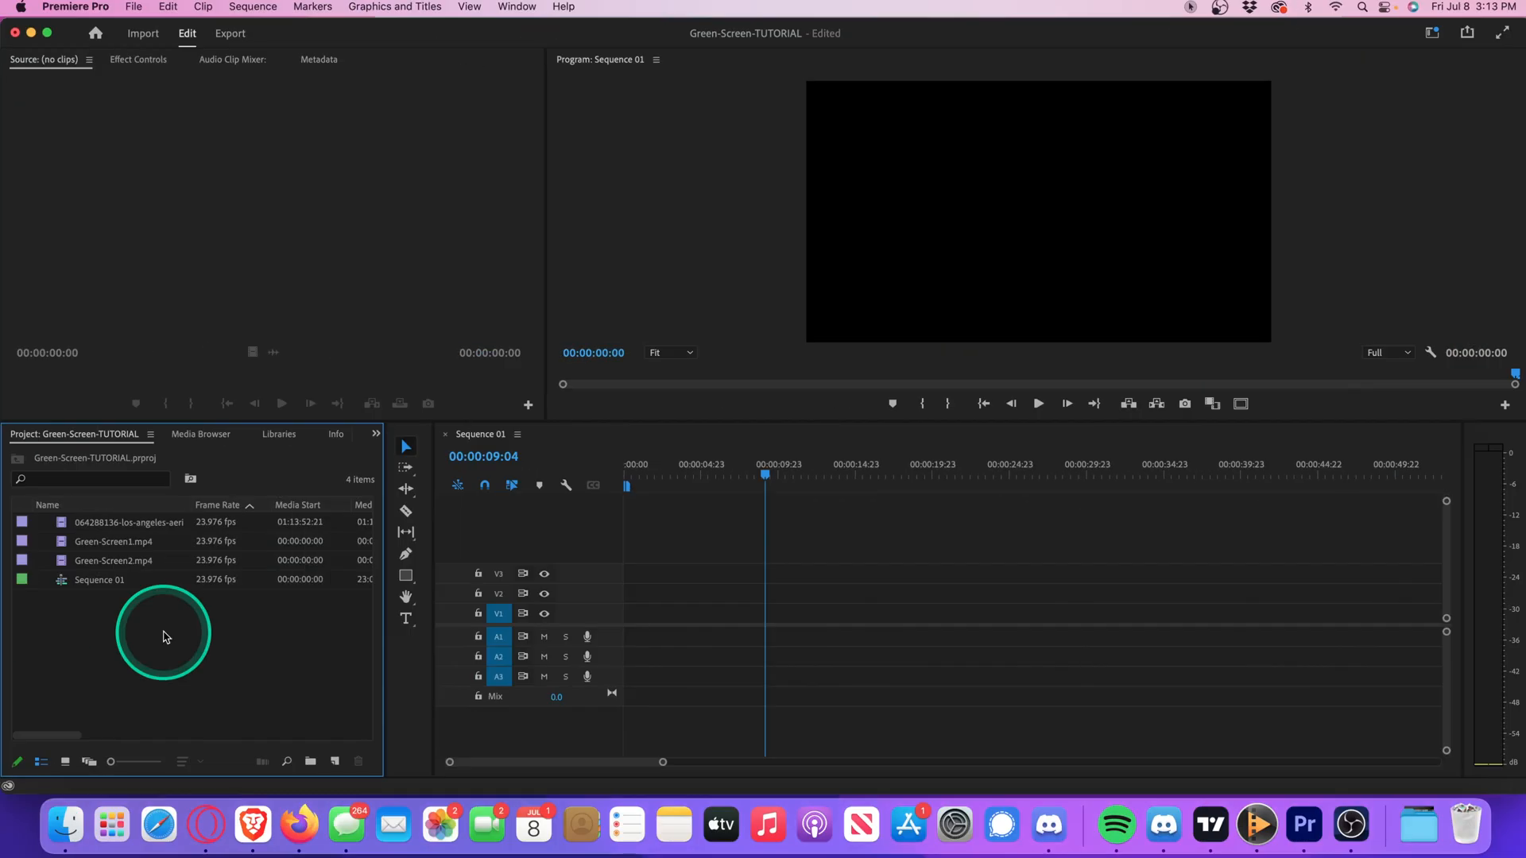
Load Green-Screen2.mp4 in the Source monitor and mark its in and out points
{"action": "left_click", "coordinate": [113, 559]}
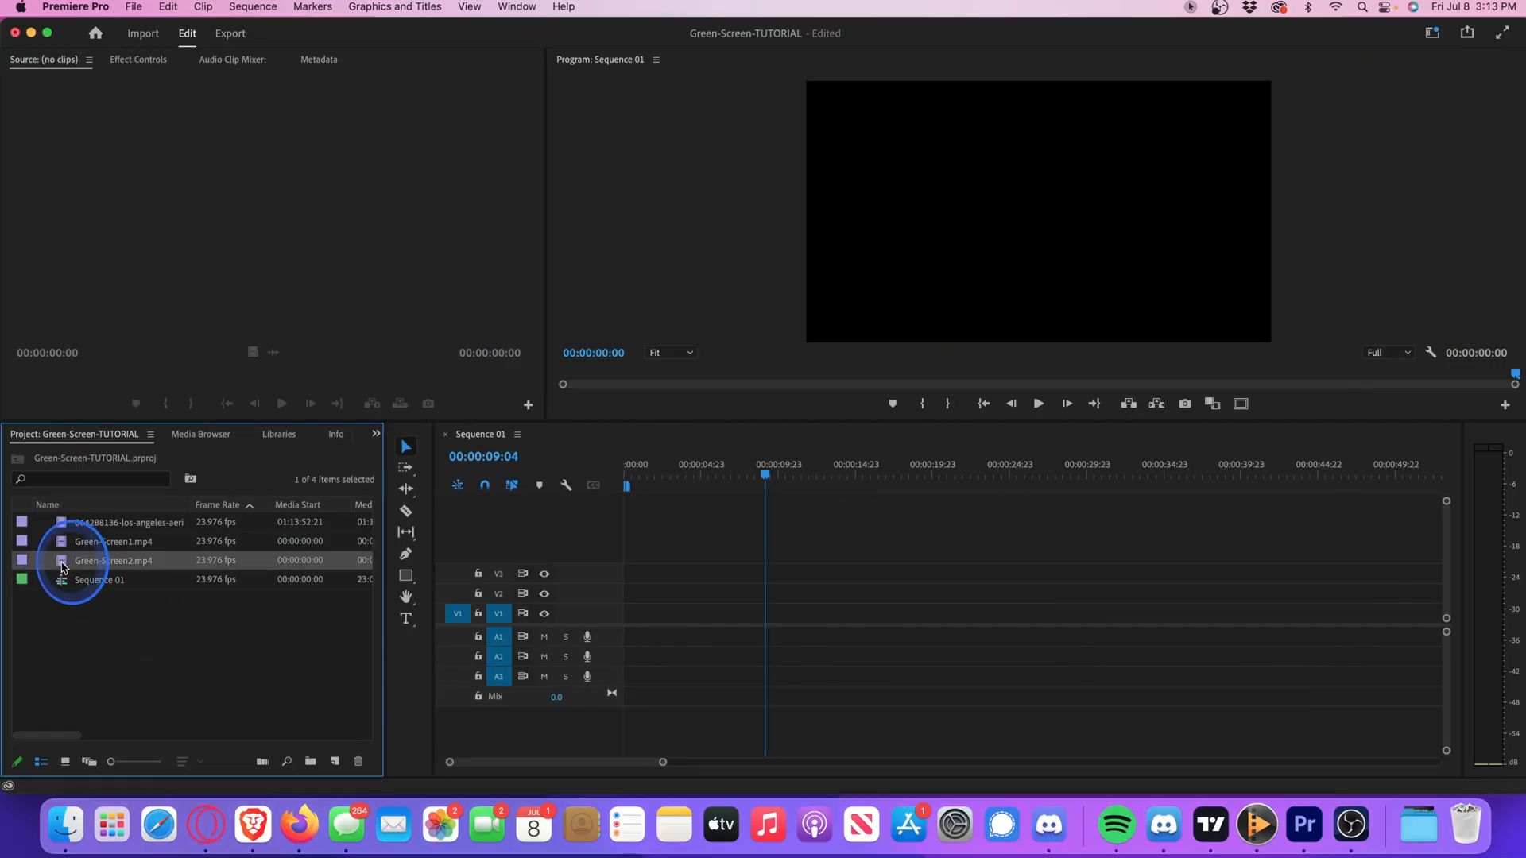
{"action": "double_click", "coordinate": [113, 561]}
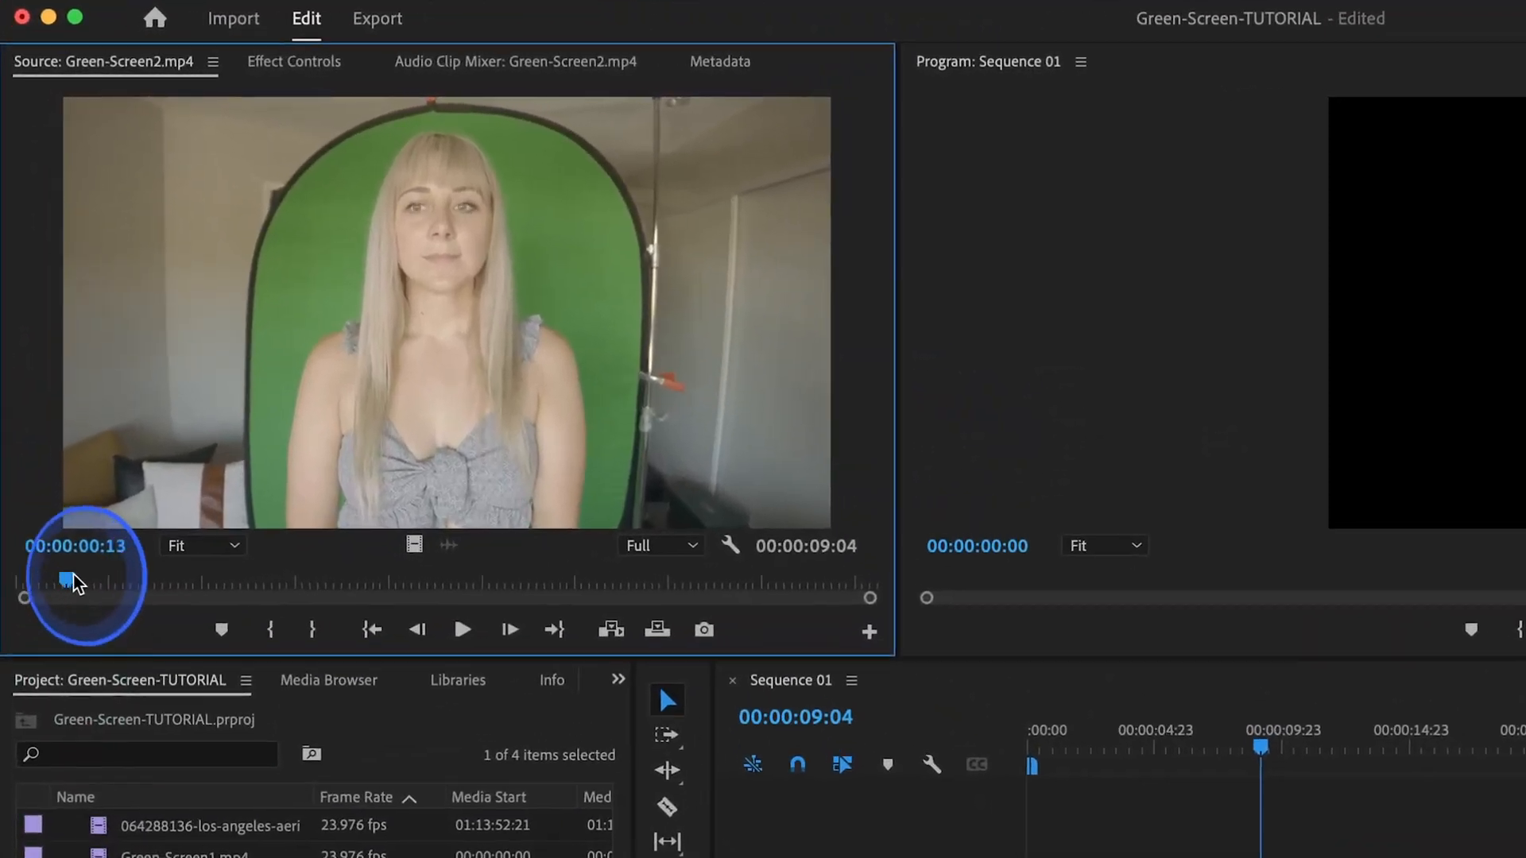
{"action": "left_click_drag", "start_coordinate": [62, 581], "coordinate": [701, 582]}
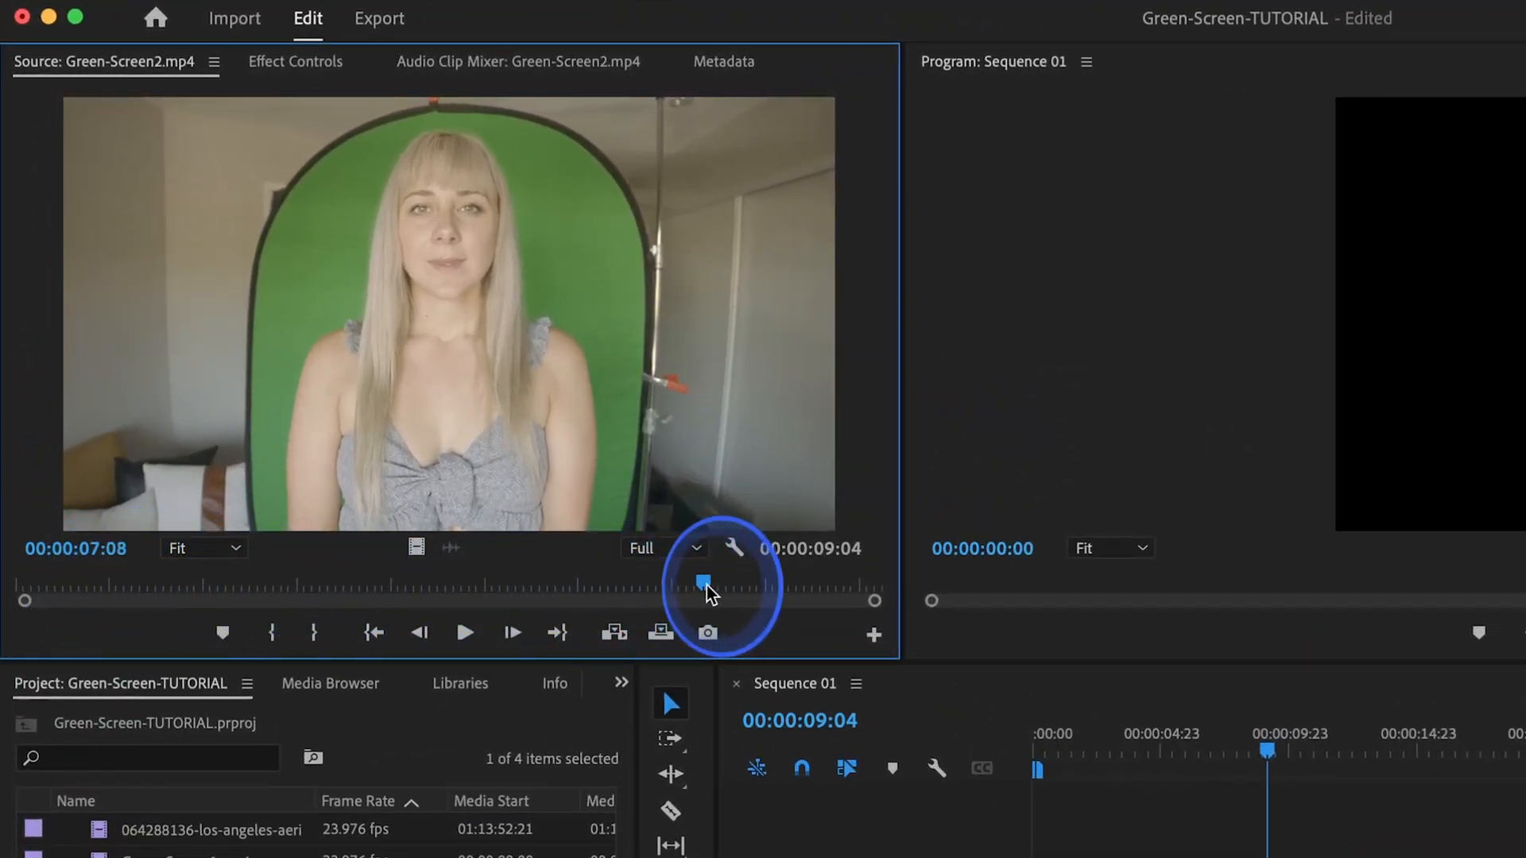
{"action": "left_click_drag", "start_coordinate": [702, 584], "coordinate": [765, 583]}
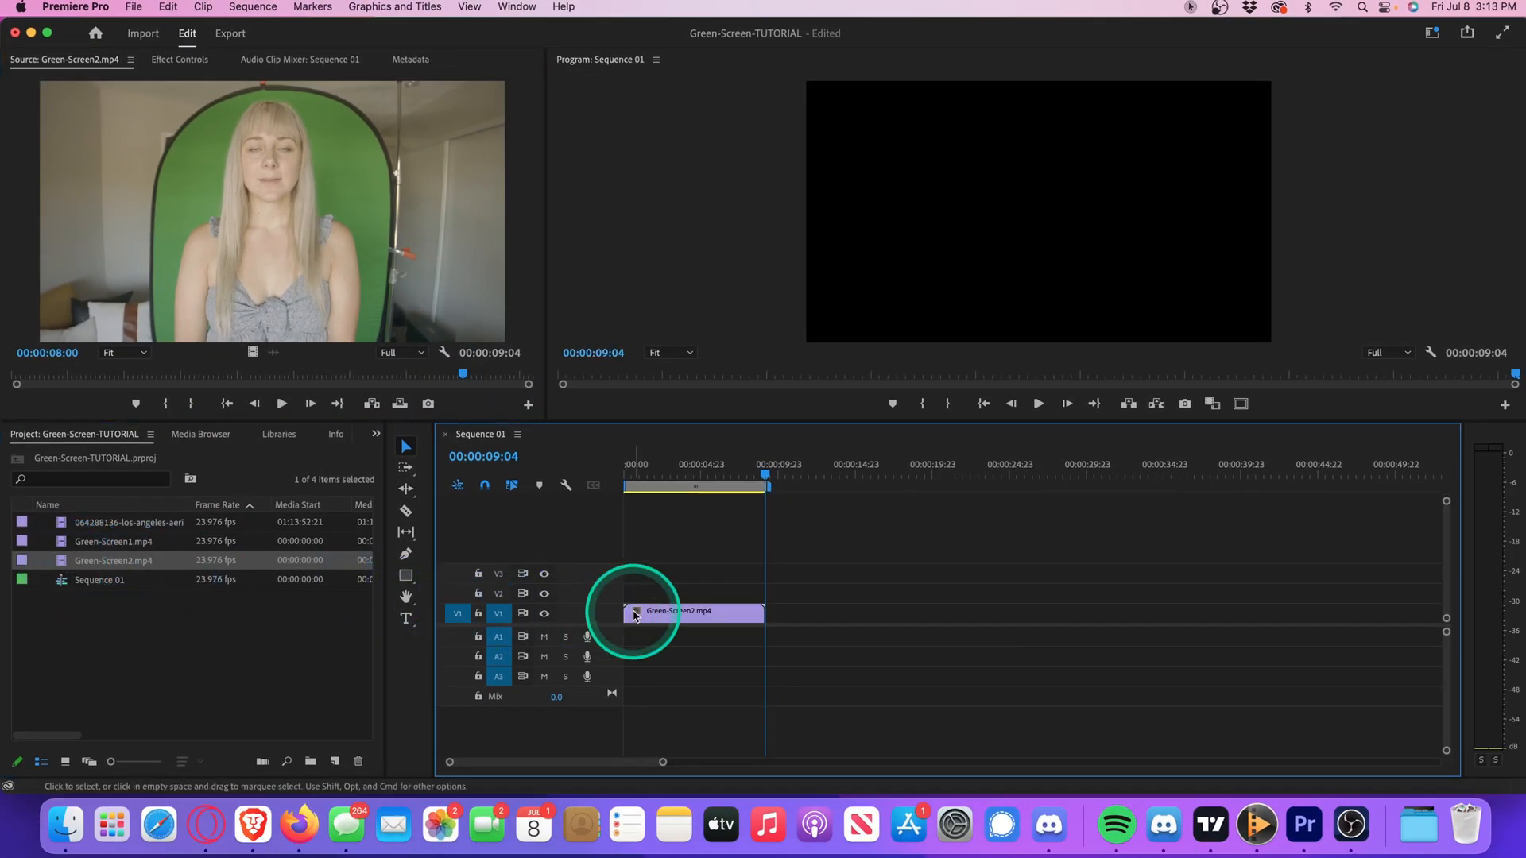
Show the video effects list and select the second clip on the timeline for Ultra Key
{"action": "left_click", "coordinate": [374, 434]}
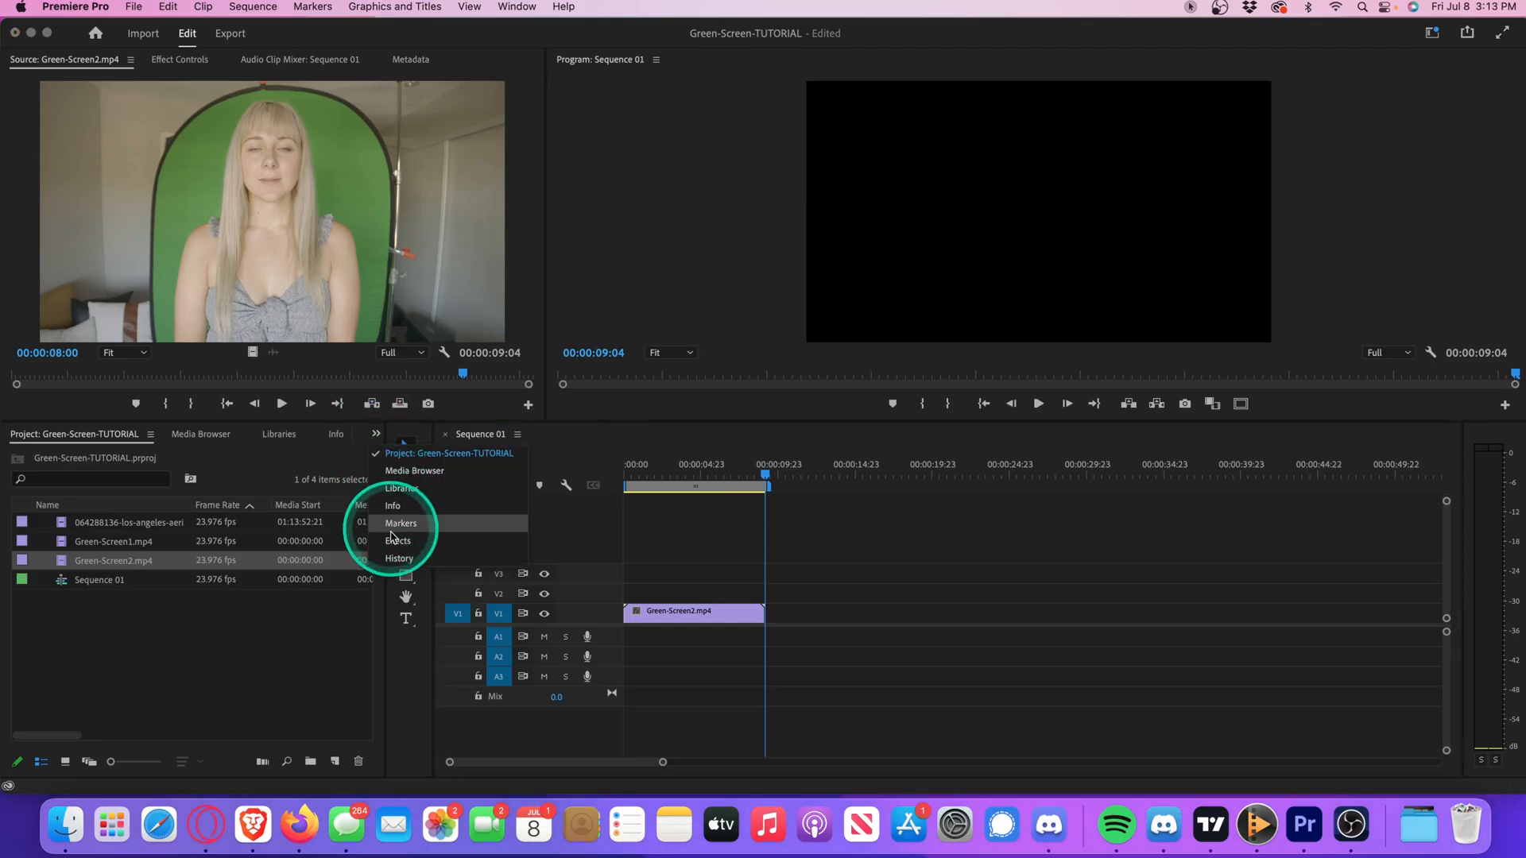
{"action": "left_click", "coordinate": [398, 541]}
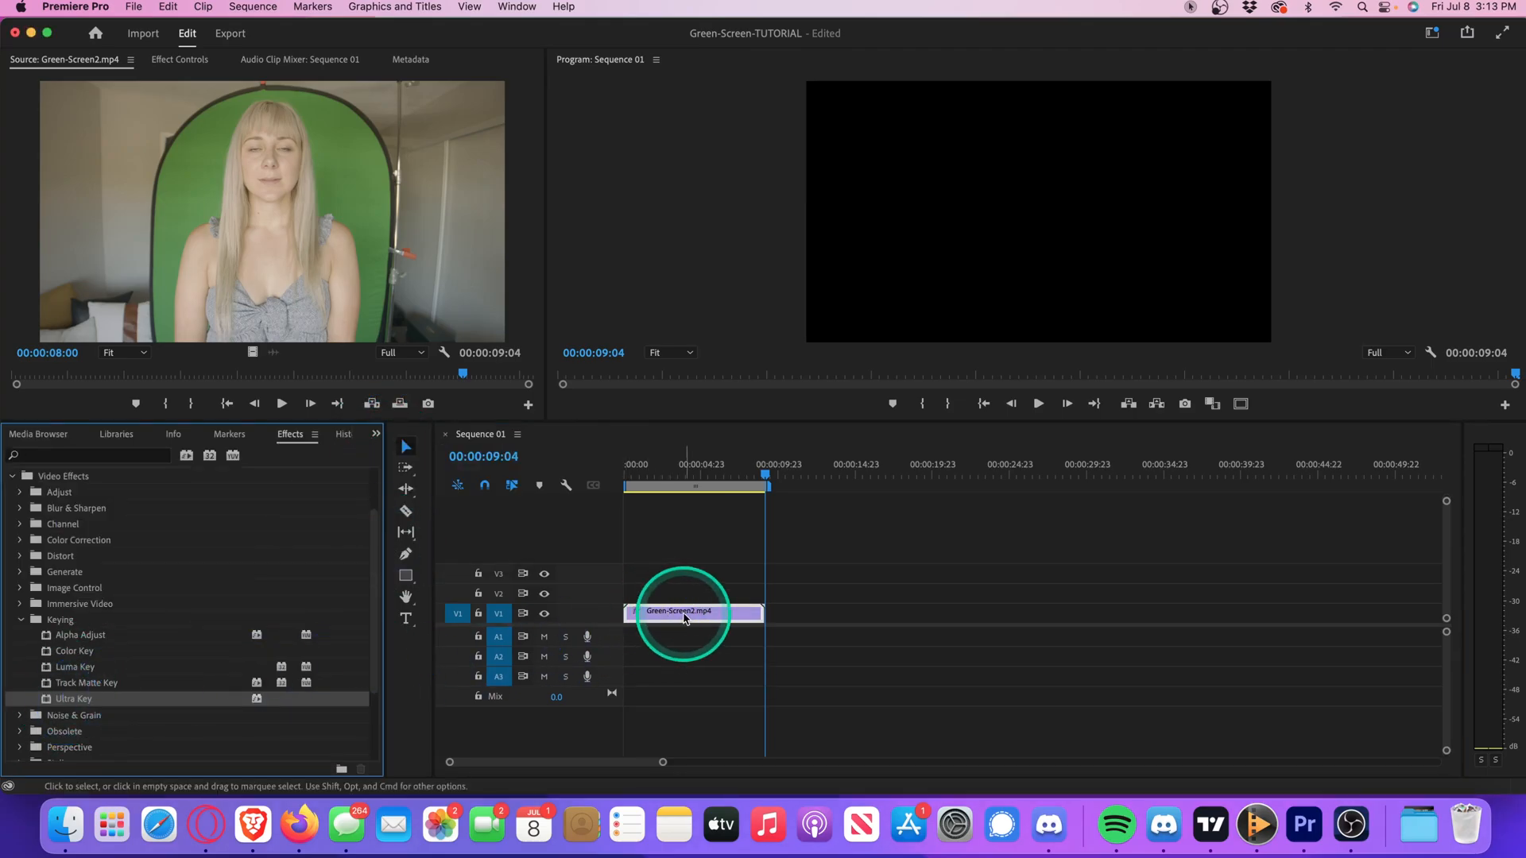
{"action": "left_click", "coordinate": [180, 59]}
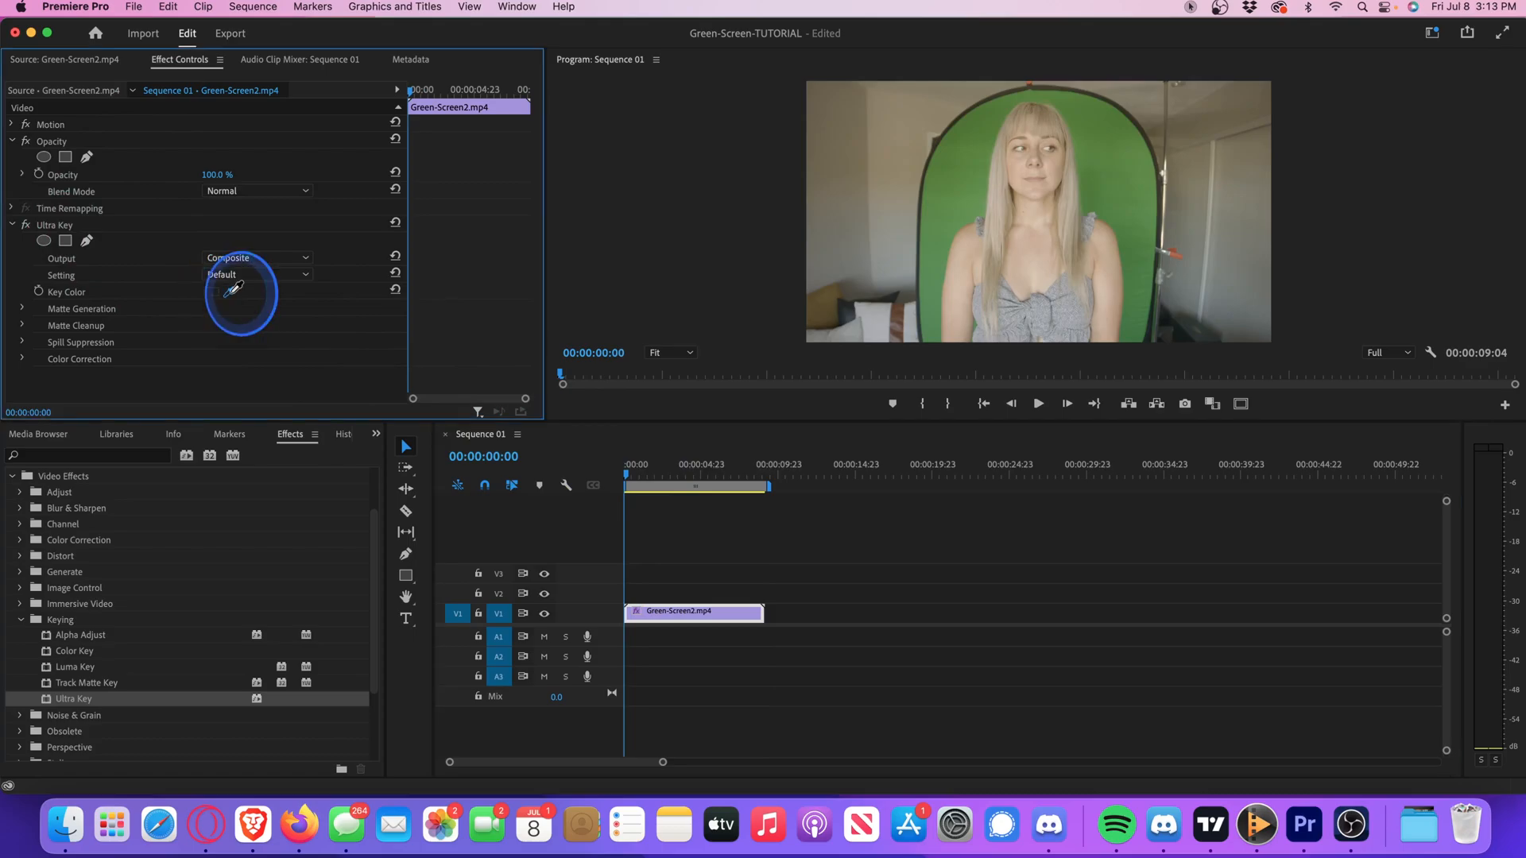
Key the backdrop green, view the alpha matte and set transparency 40 and pedestal 88
{"action": "left_click", "coordinate": [959, 194]}
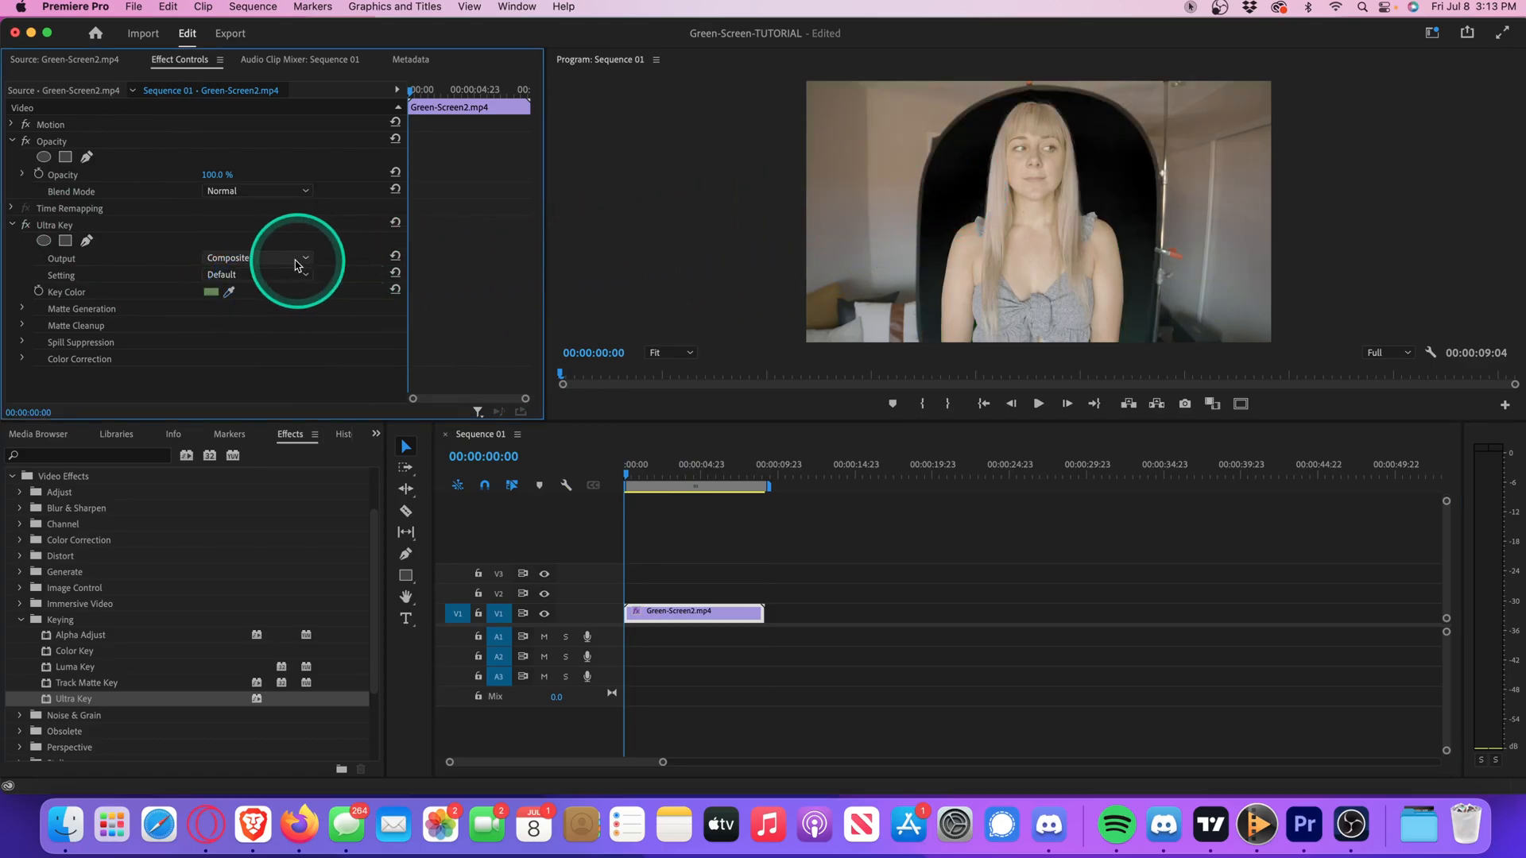
{"action": "left_click", "coordinate": [258, 258]}
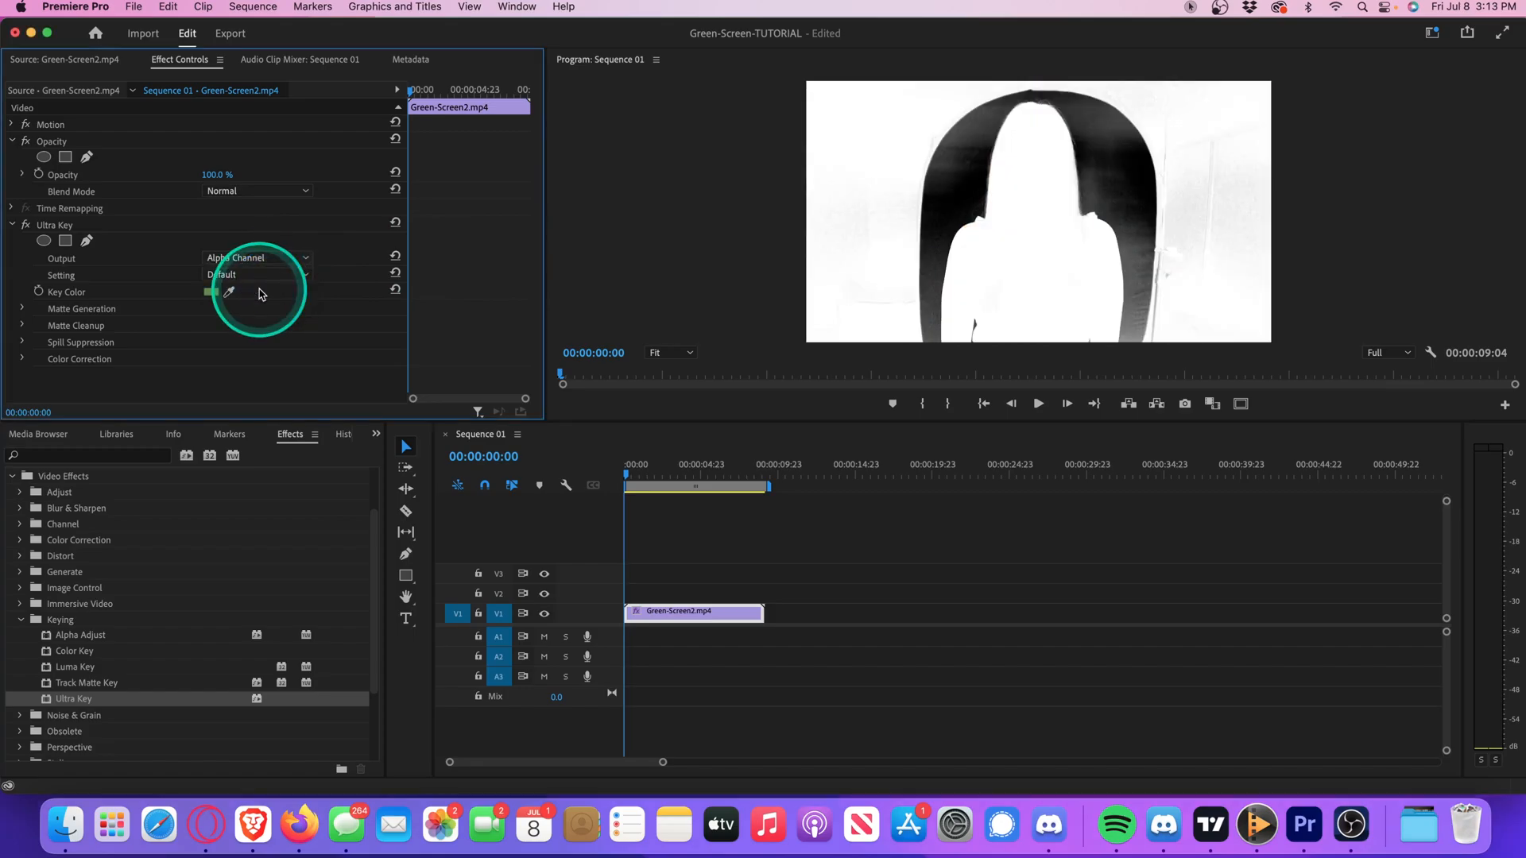
{"action": "left_click", "coordinate": [21, 309]}
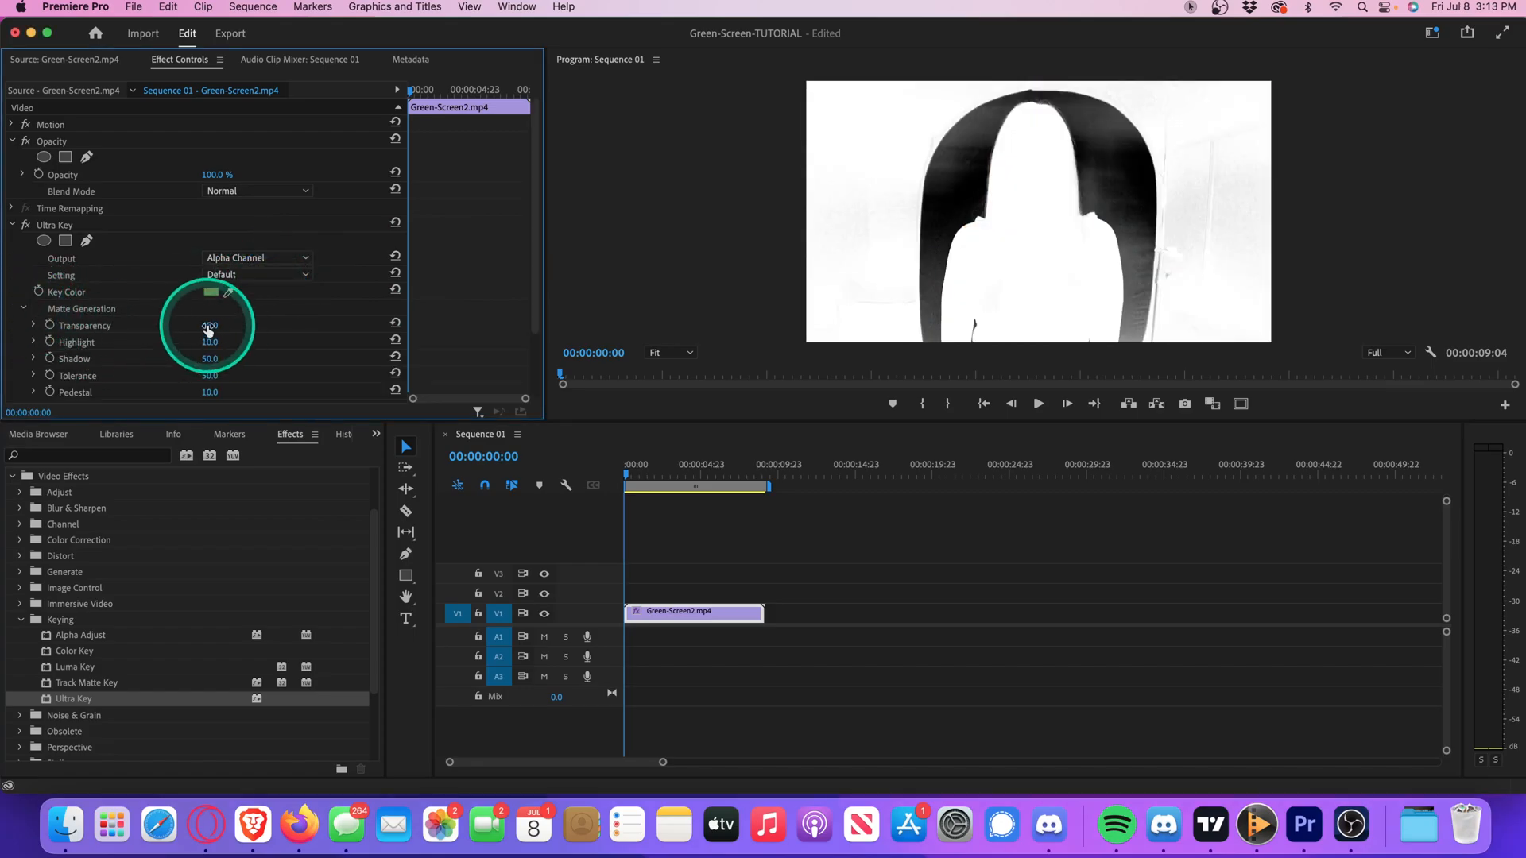
{"action": "left_click_drag", "start_coordinate": [209, 325], "coordinate": [233, 324]}
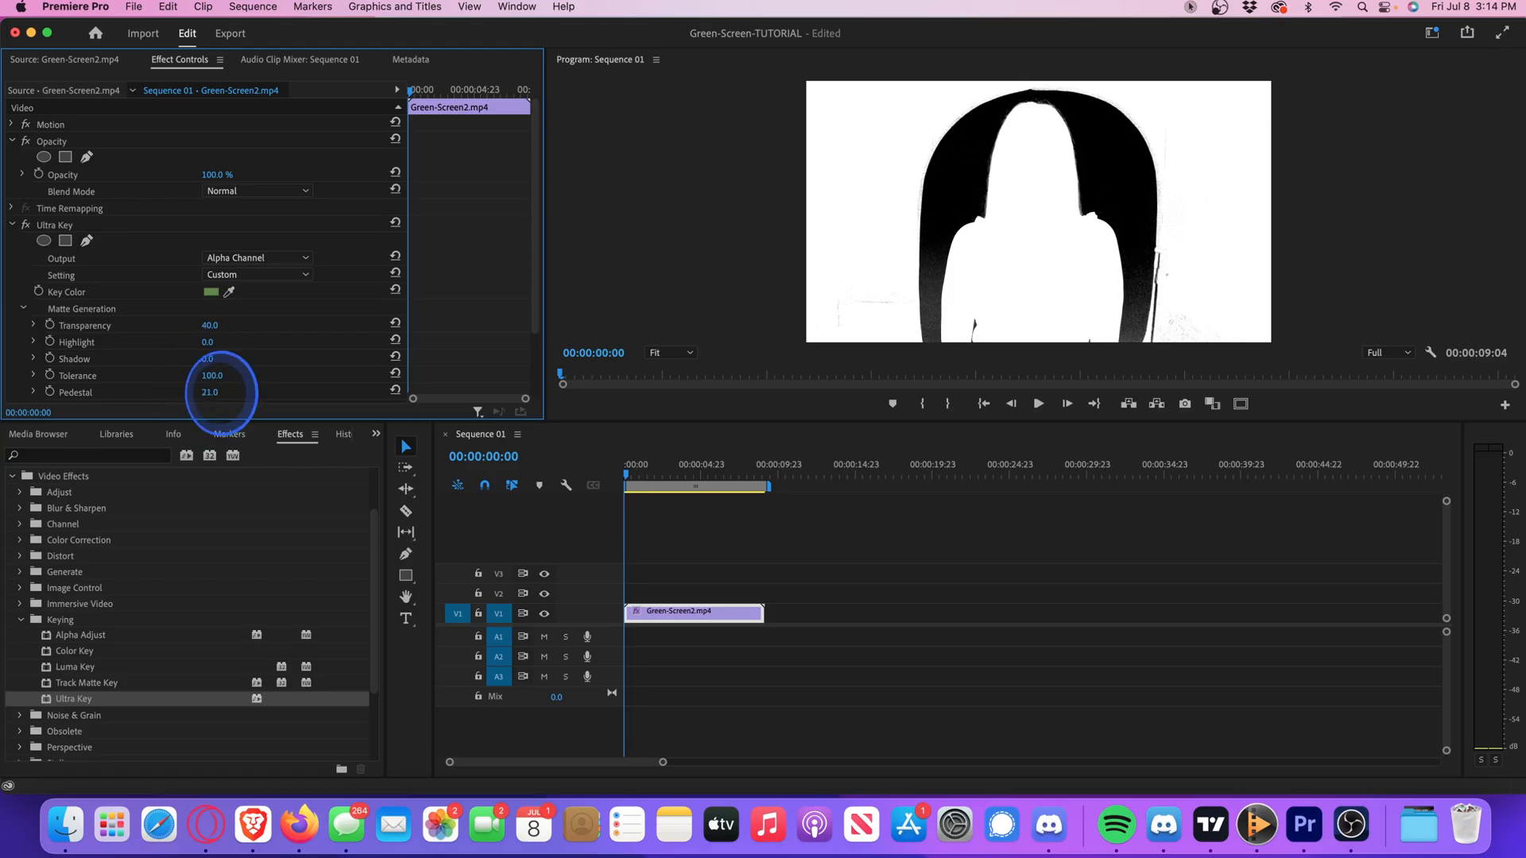
{"action": "left_click_drag", "start_coordinate": [210, 392], "coordinate": [244, 393]}
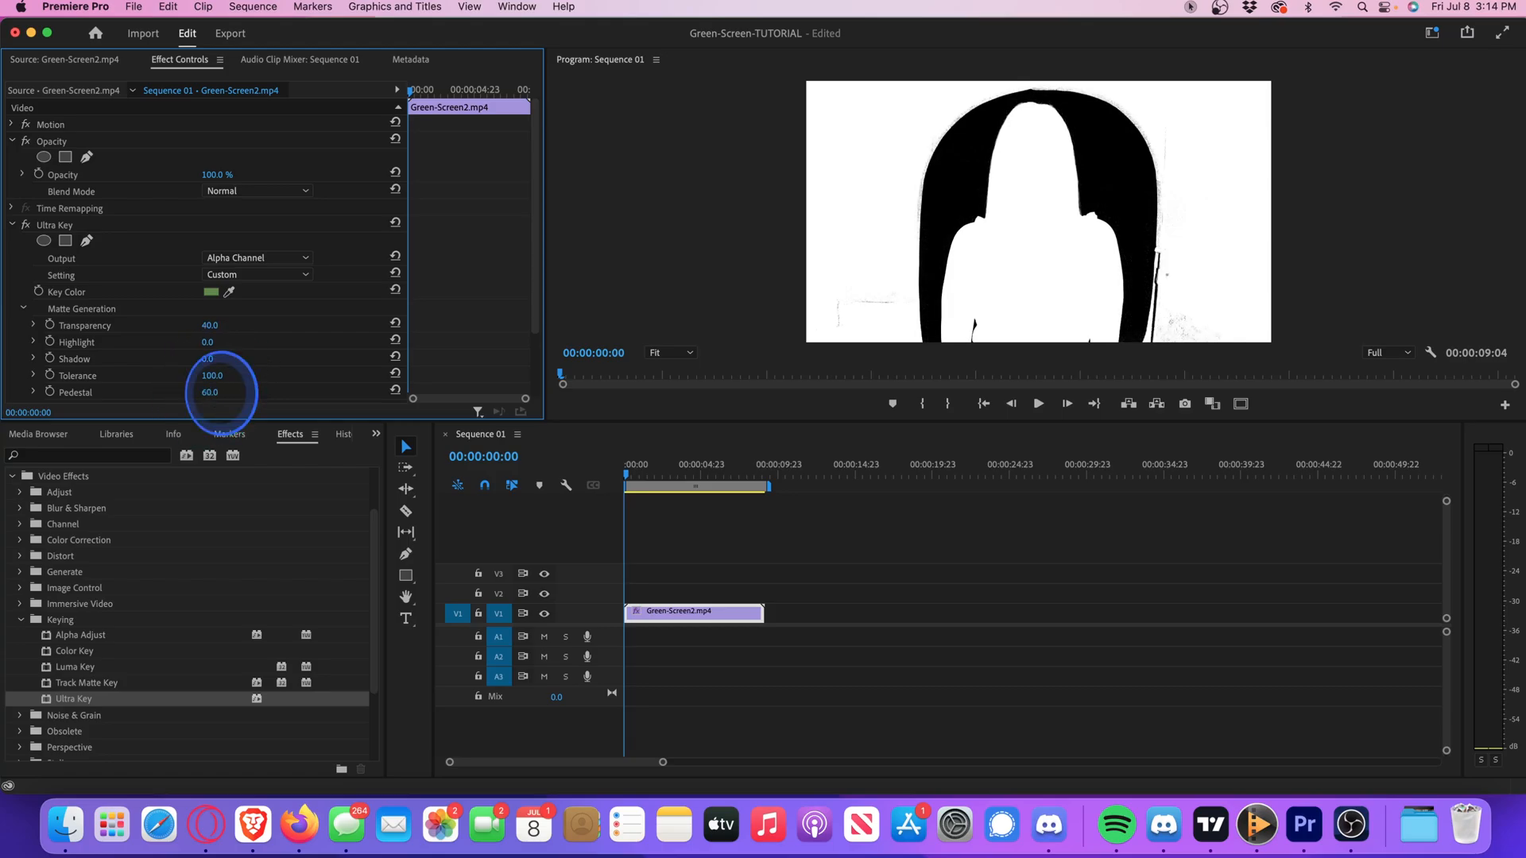
{"action": "left_click_drag", "start_coordinate": [212, 393], "coordinate": [244, 323]}
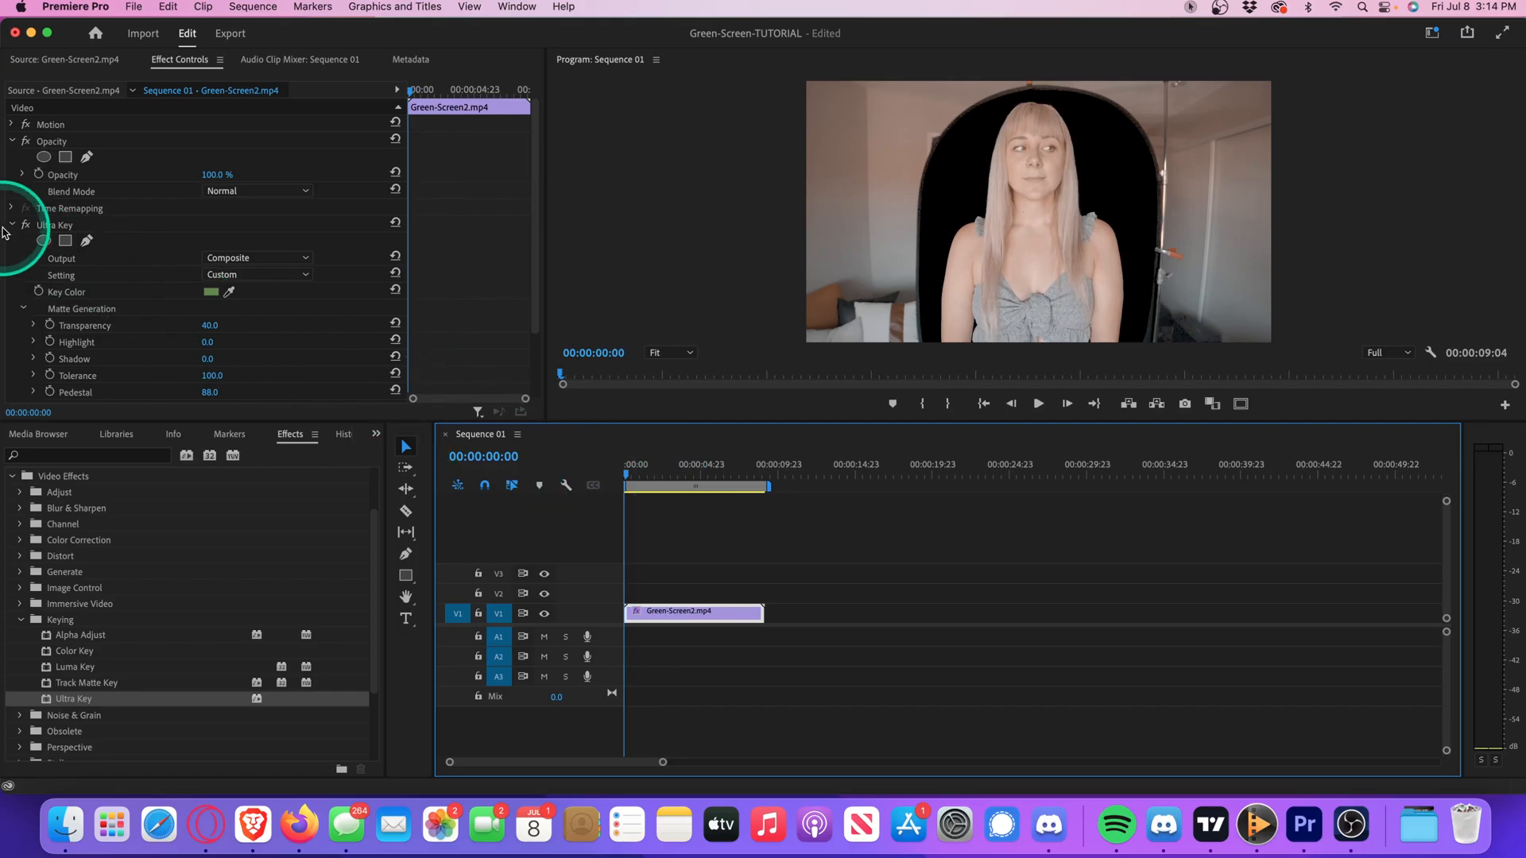
Start a free-form Opacity mask around the woman, outlining above her head and down the backdrop
{"action": "left_click", "coordinate": [11, 224]}
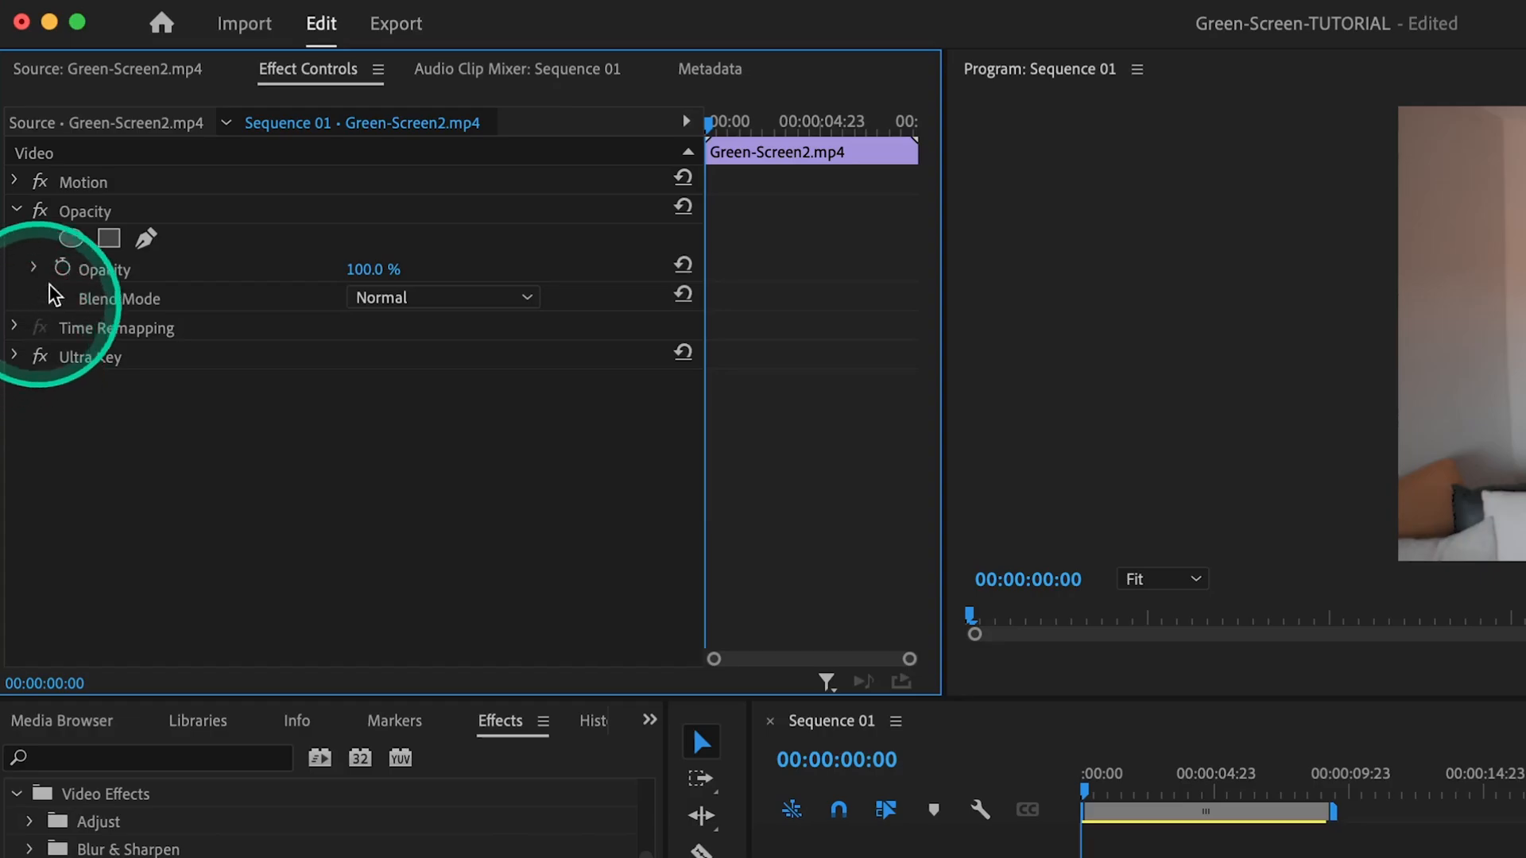
{"action": "left_click", "coordinate": [145, 239]}
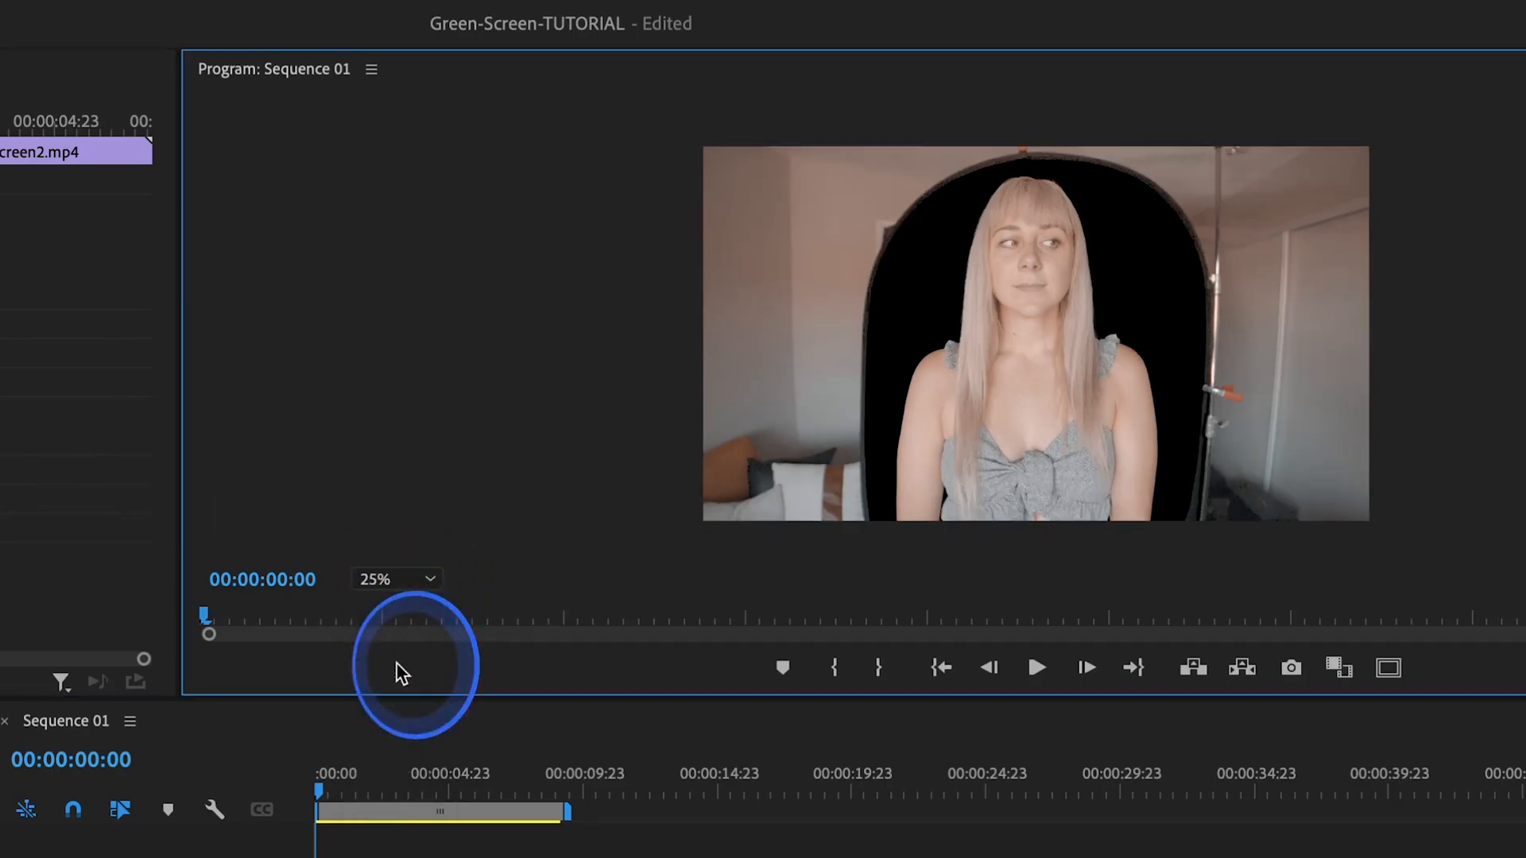
{"action": "left_click", "coordinate": [409, 665]}
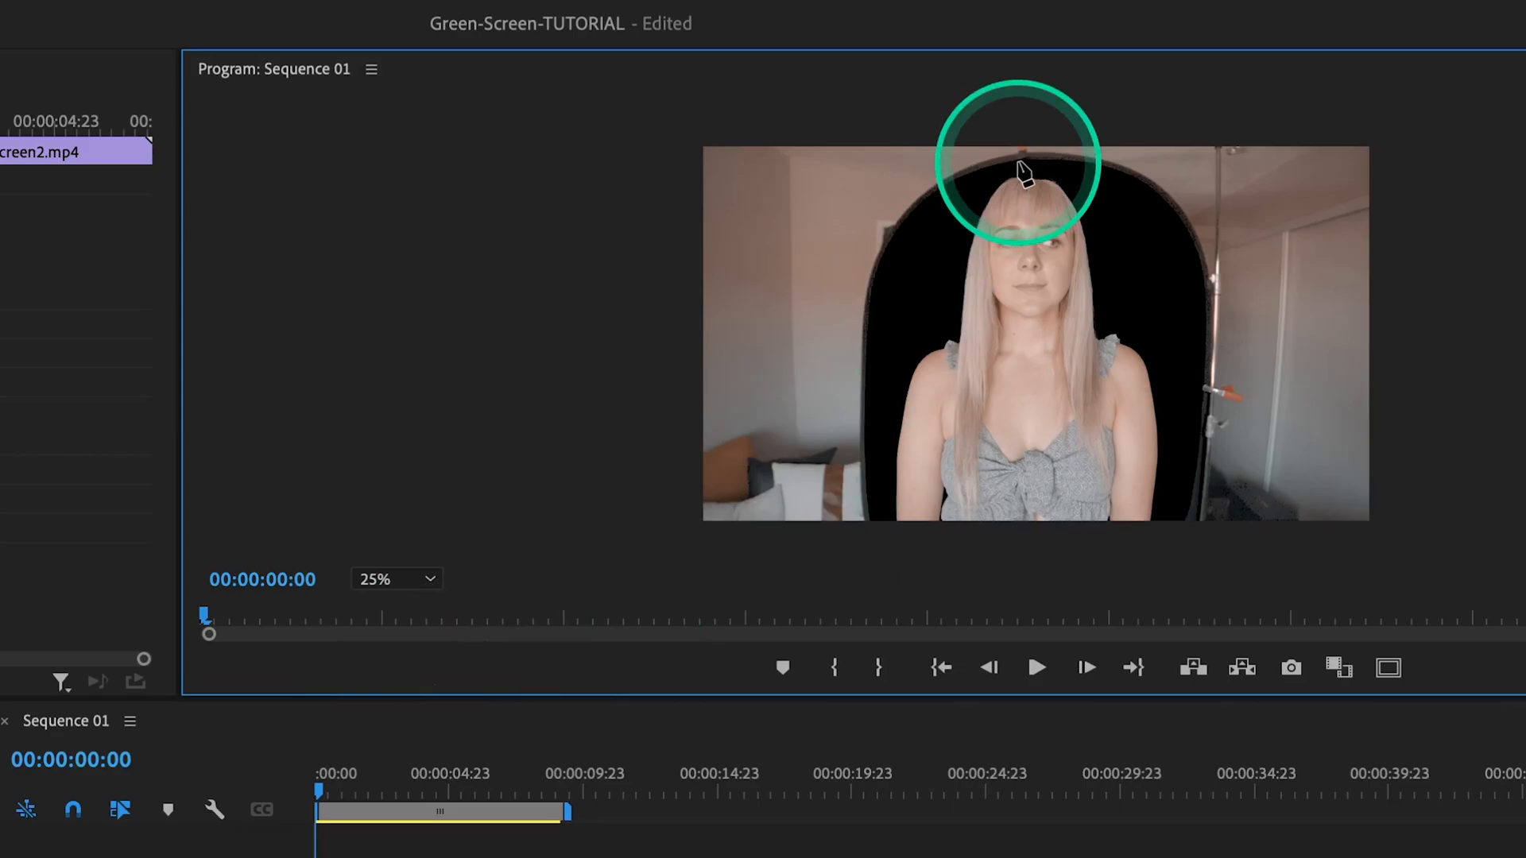
{"action": "left_click_drag", "start_coordinate": [1019, 170], "coordinate": [871, 477]}
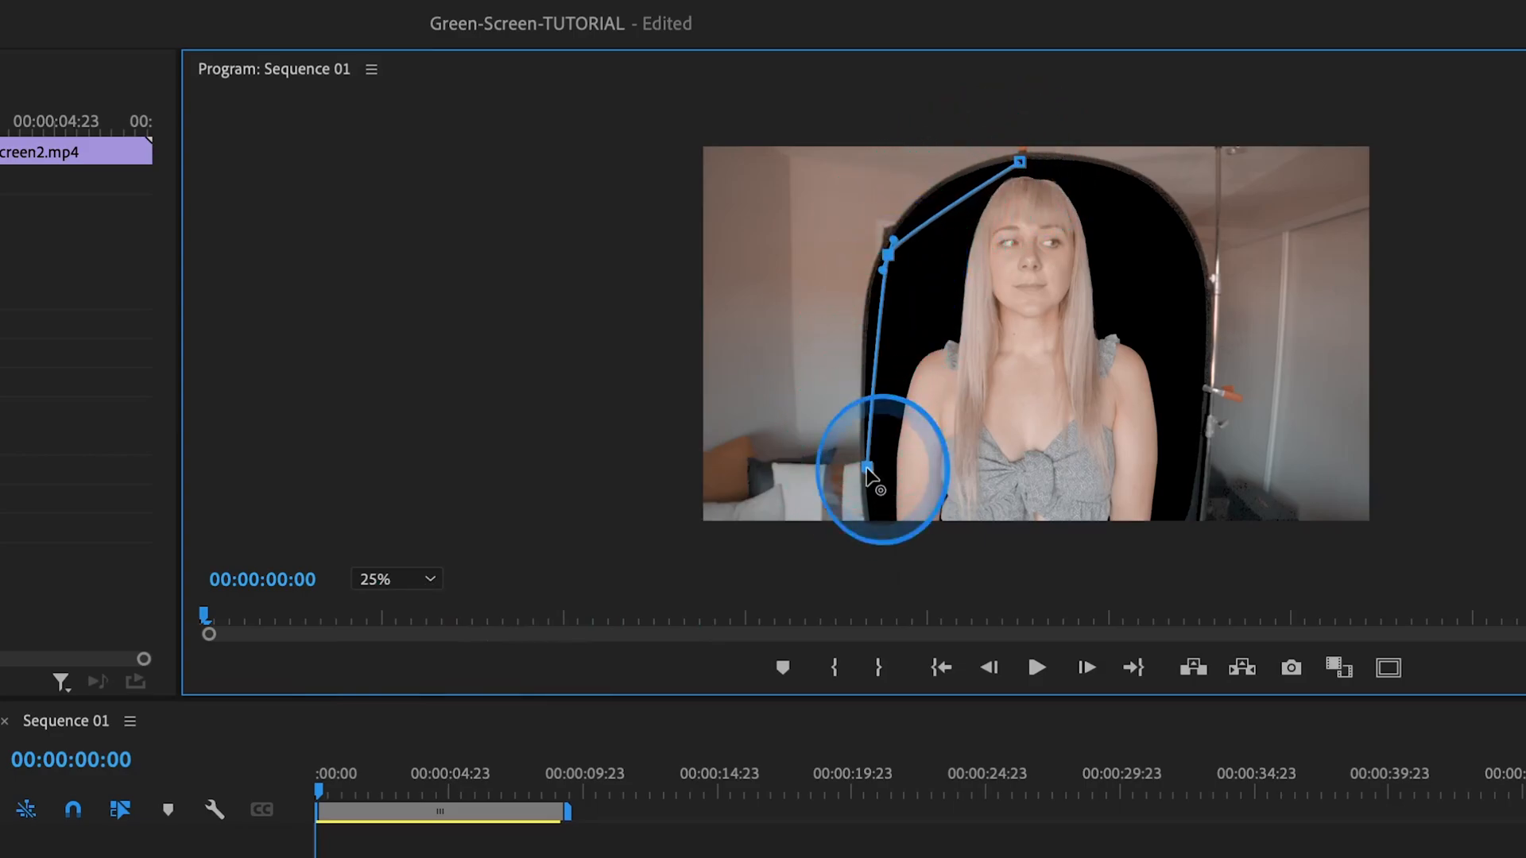
{"action": "left_click_drag", "start_coordinate": [871, 468], "coordinate": [1207, 350]}
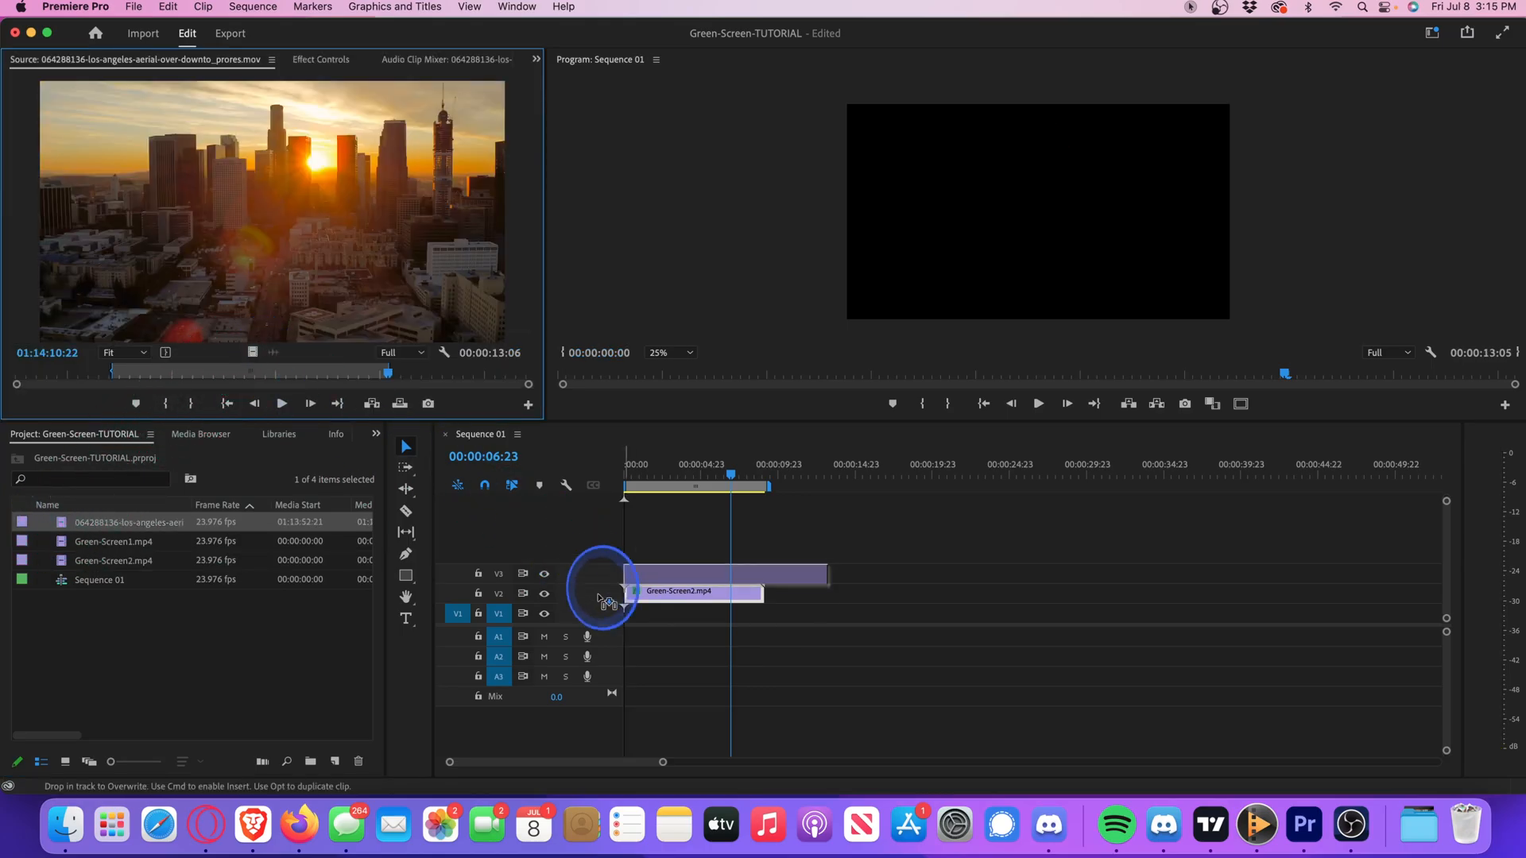
Place the LA skyline footage on the track beneath Green-Screen2.mp4
{"action": "left_click_drag", "start_coordinate": [604, 592], "coordinate": [807, 610]}
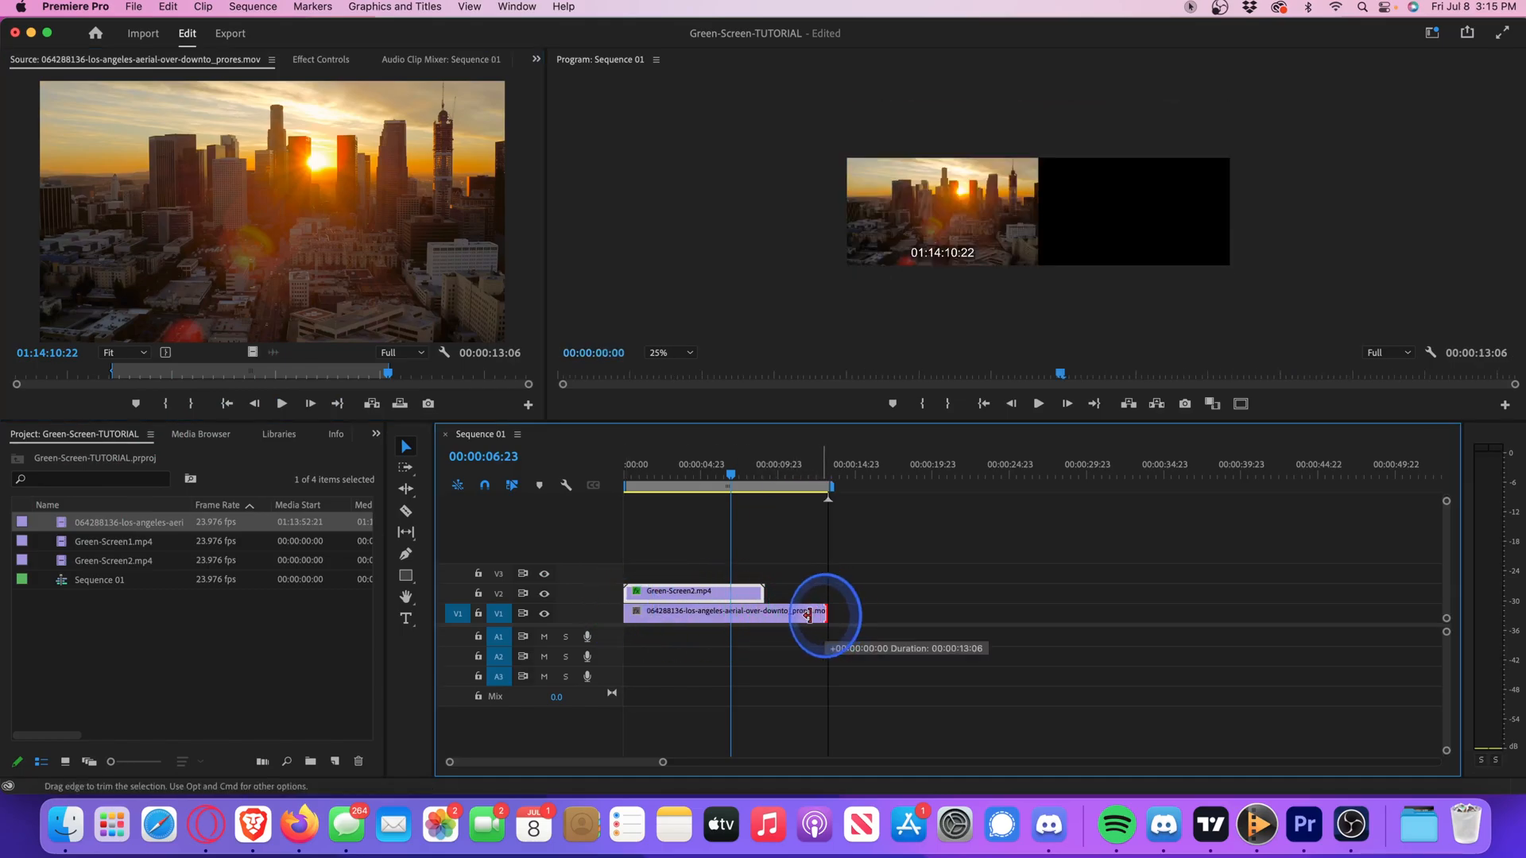